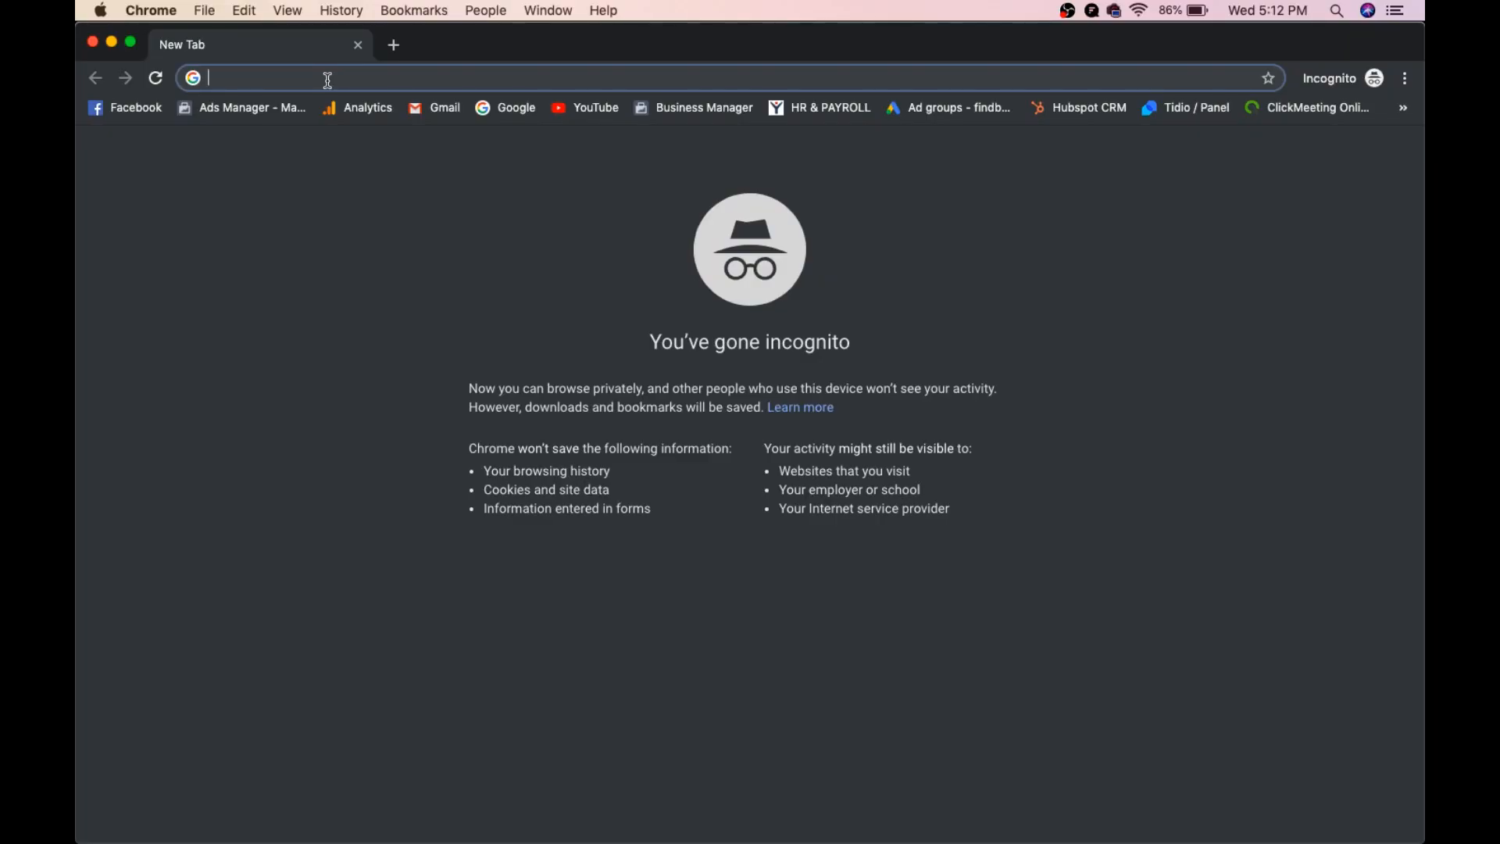
Run a Google search for 'ads library facebook'
{"action": "type", "text": "ads library"}
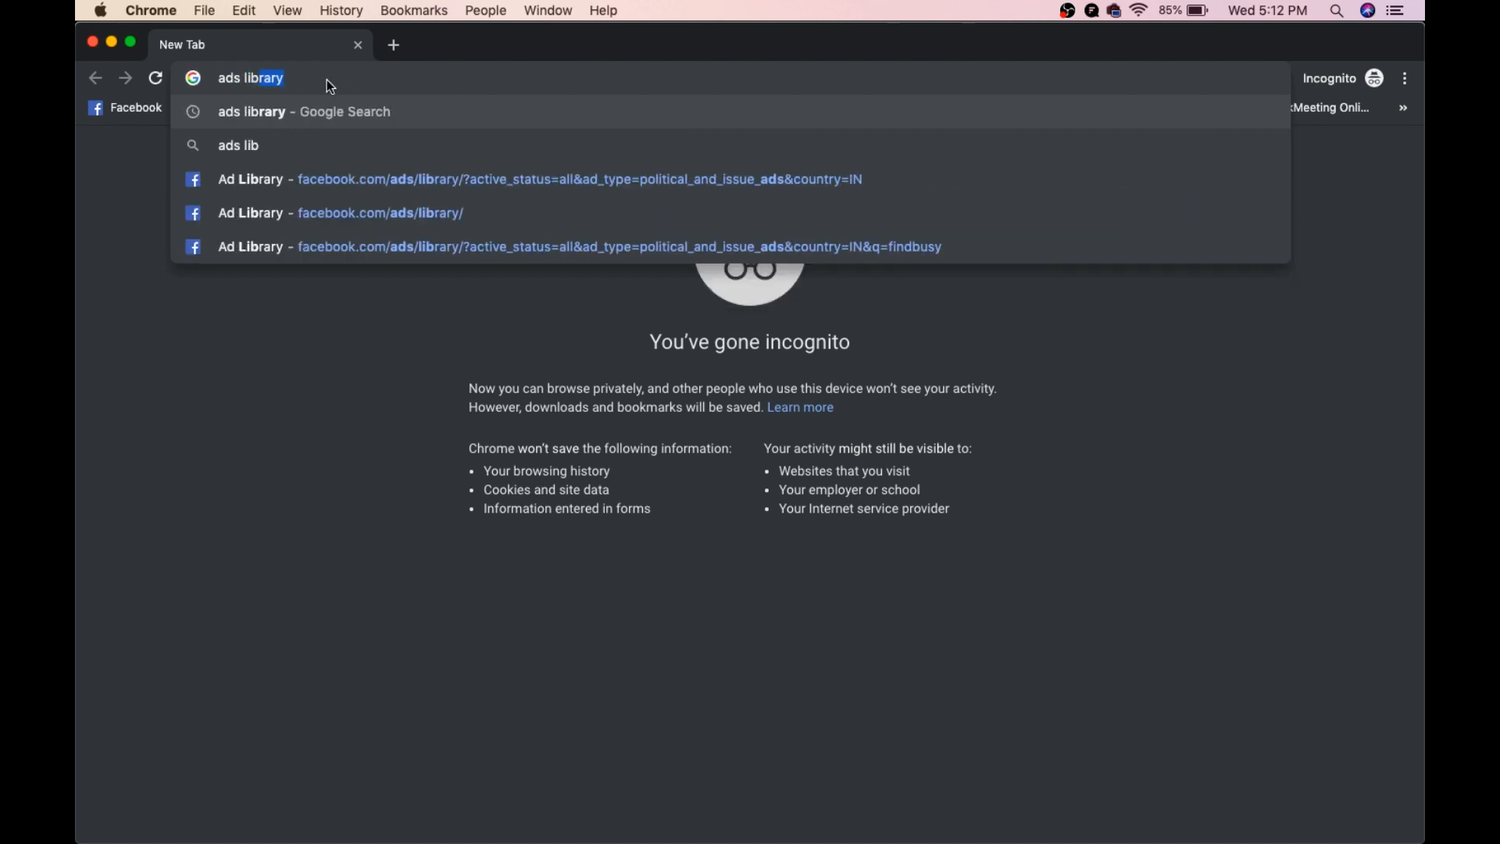
{"action": "type", "text": "face"}
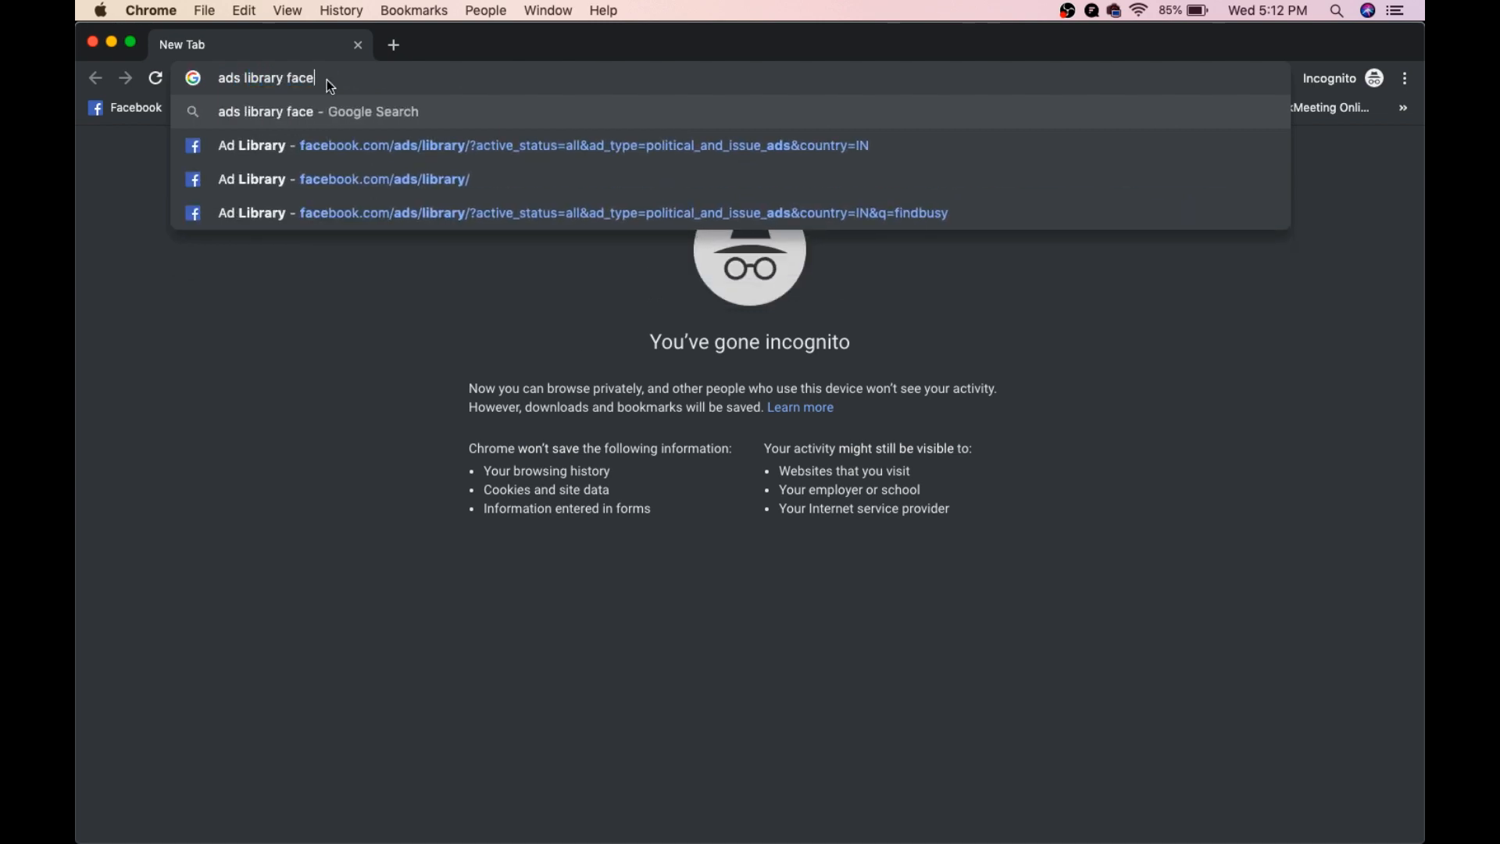
{"action": "key", "text": "Enter"}
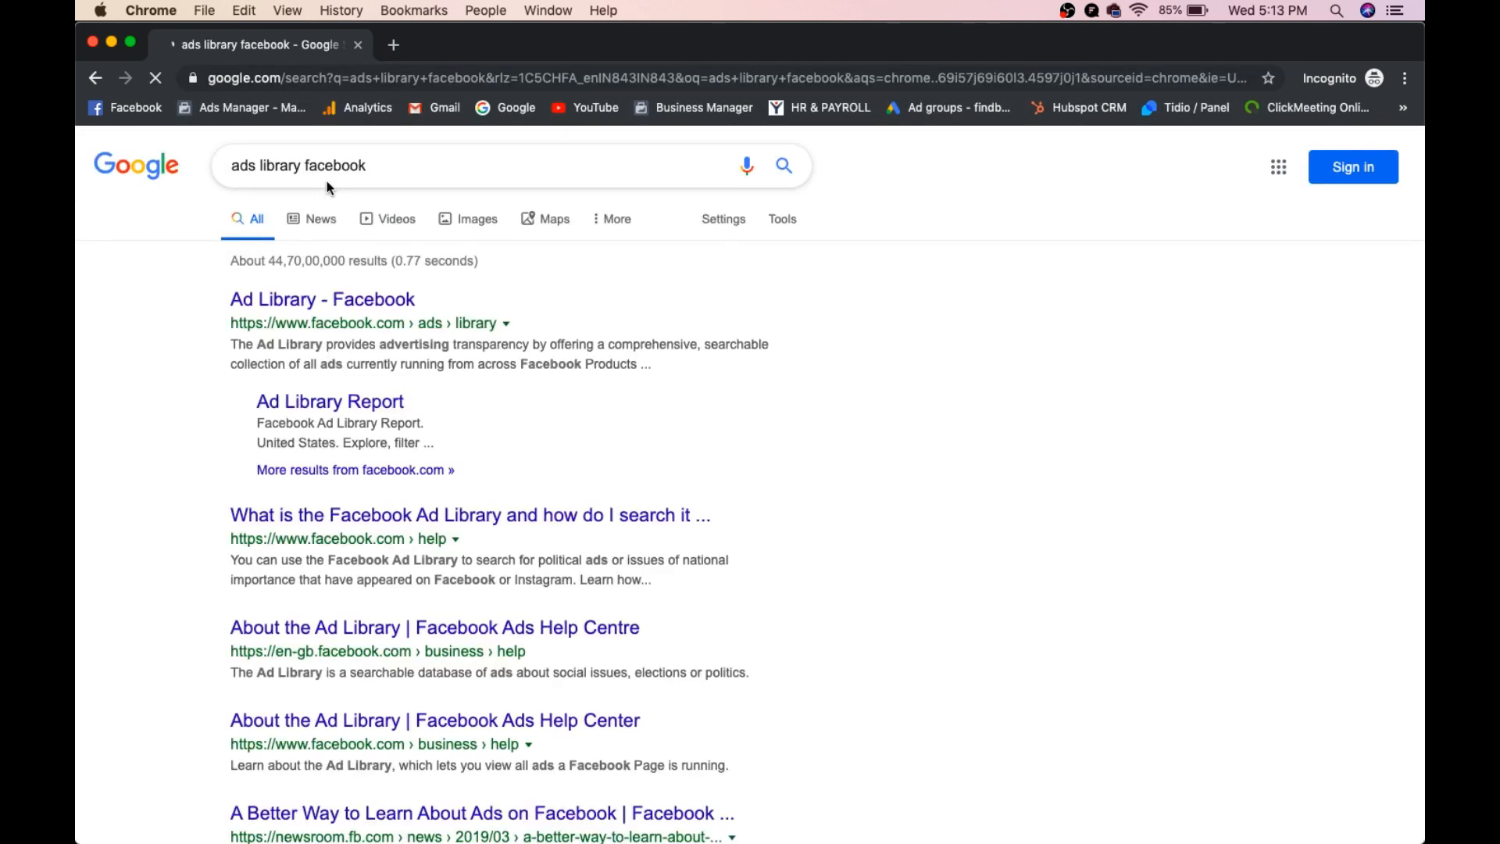
Open the 'Ad Library - Facebook' search result to load the Ad Library page
{"action": "left_click", "coordinate": [321, 299]}
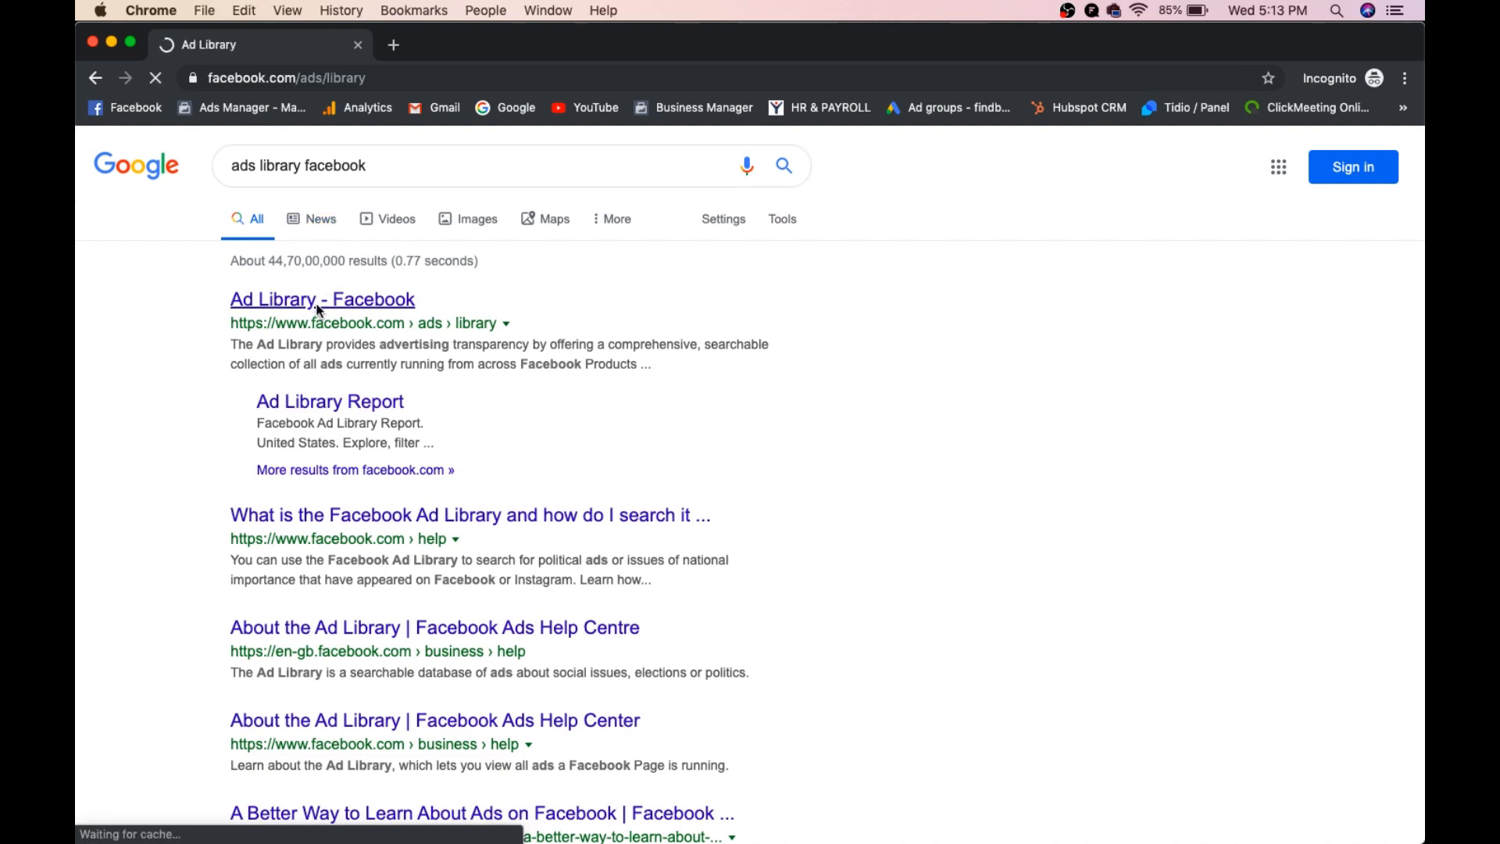
{"action": "left_click", "coordinate": [321, 300]}
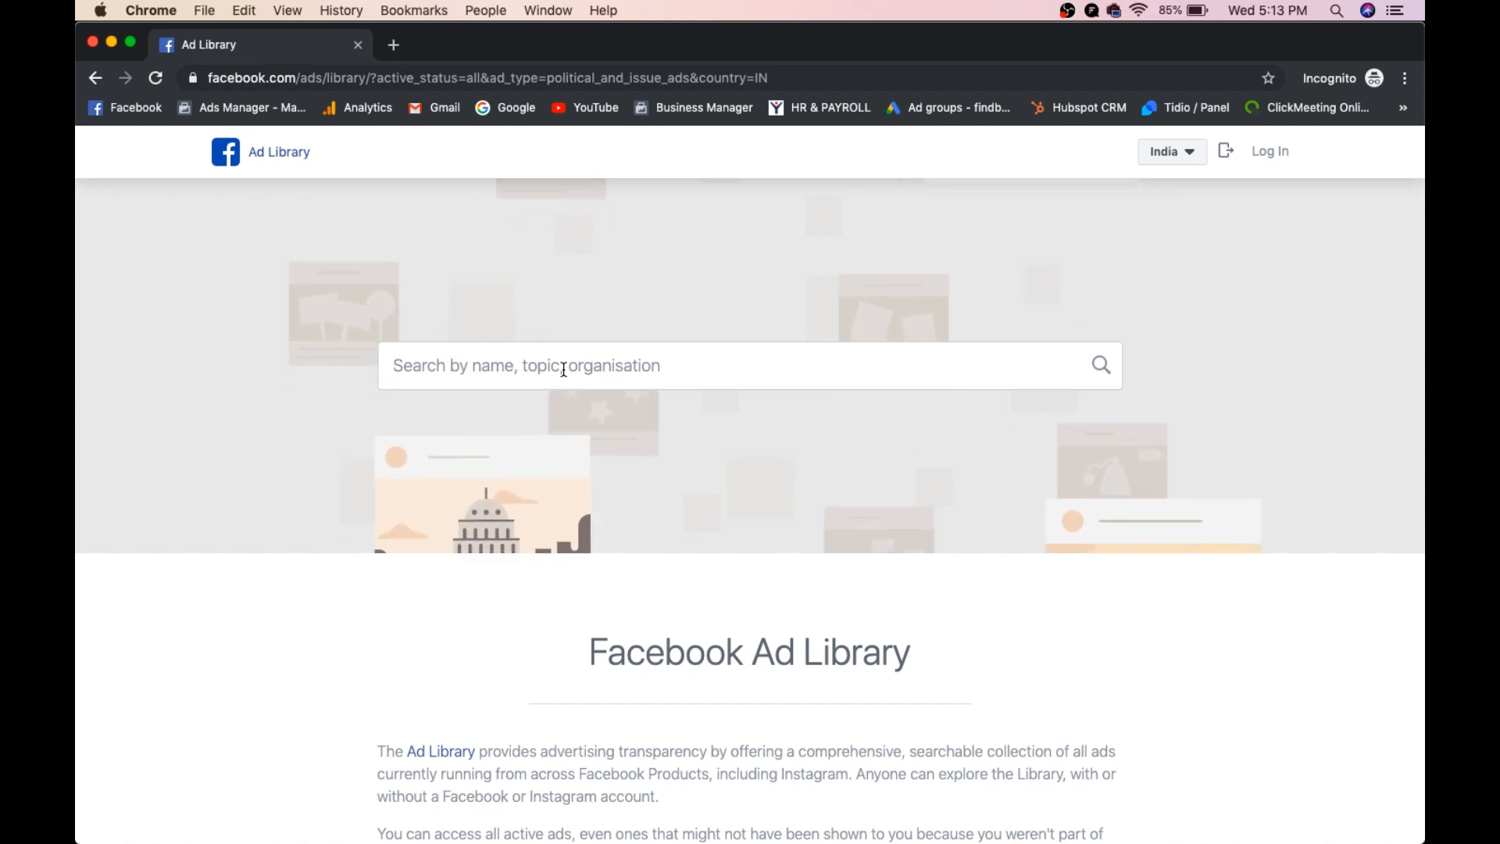
Search 'justdial', choose the Justdial page suggestion, and filter countries to All
{"action": "type", "text": "justdial"}
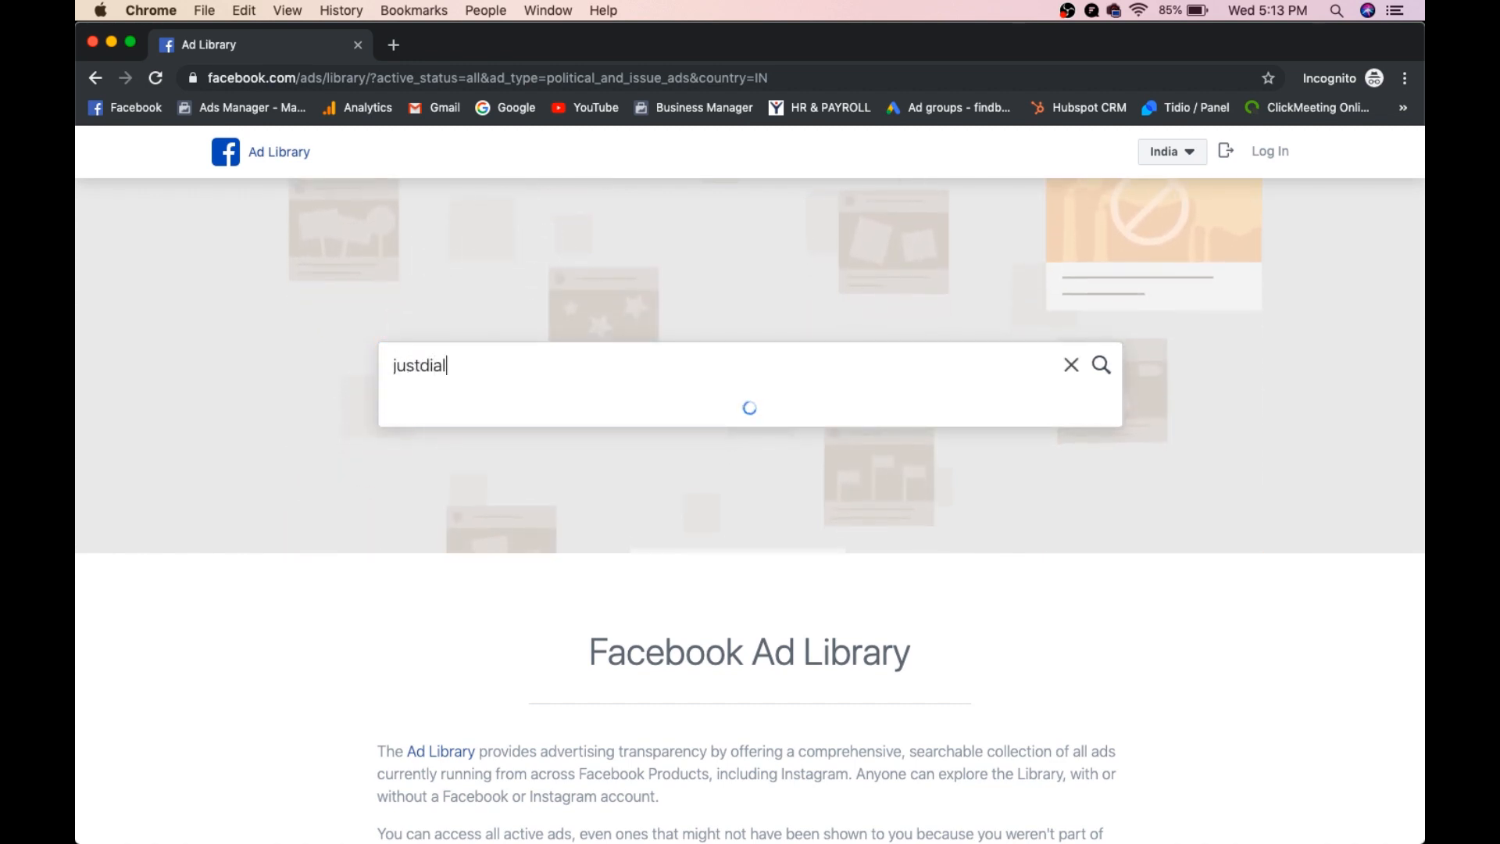
{"action": "left_click", "coordinate": [1102, 365]}
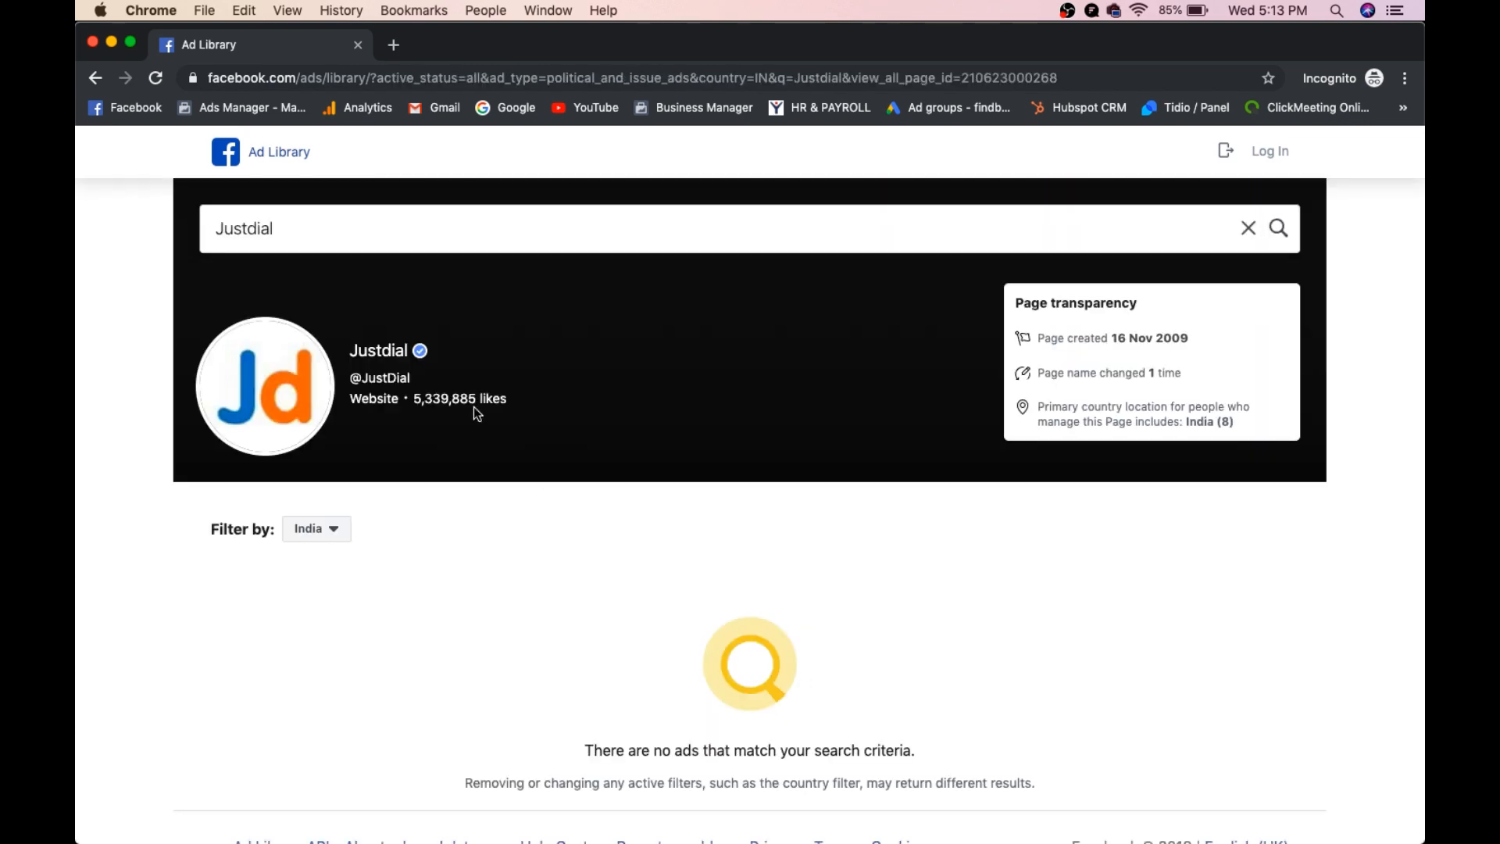
{"action": "left_click", "coordinate": [316, 528]}
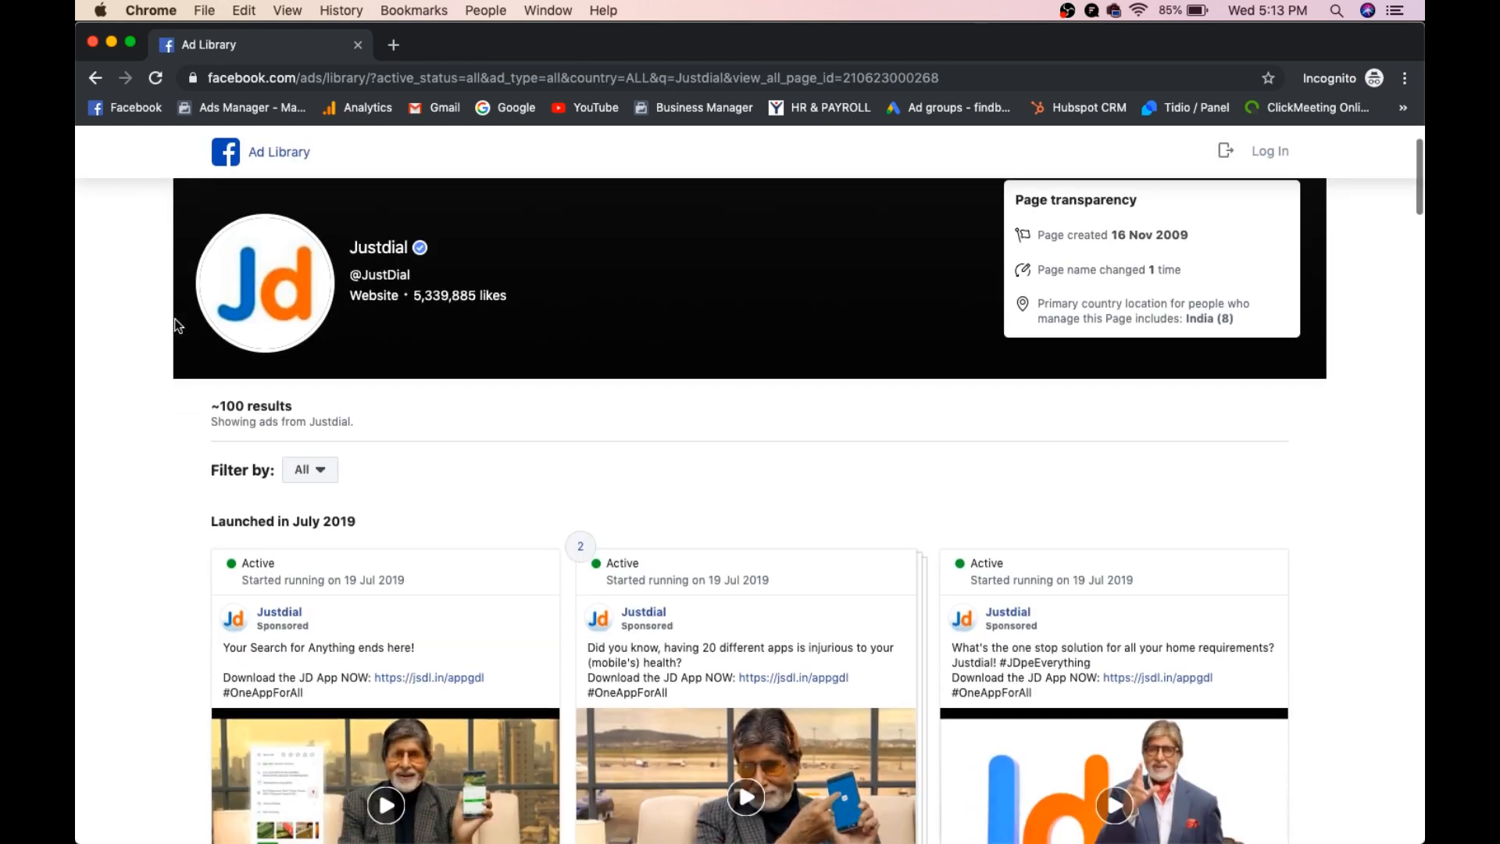
Scroll Justdial's ads past the 2019 and 2018 groups to March 2018 launches
{"action": "scroll", "scroll_direction": "down", "scroll_amount": 3}
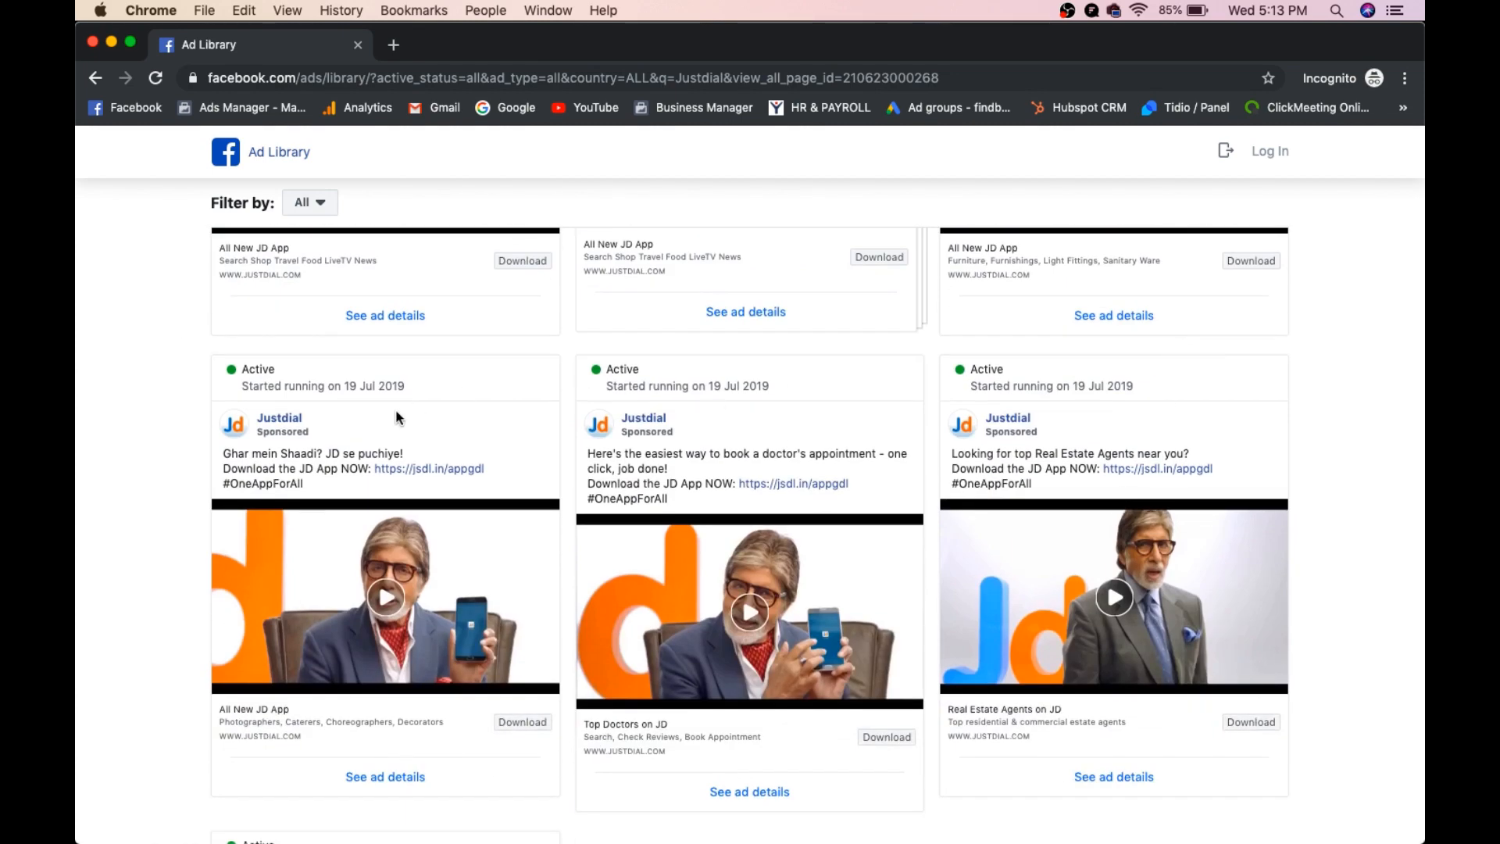
{"action": "scroll", "scroll_direction": "down", "scroll_amount": 3}
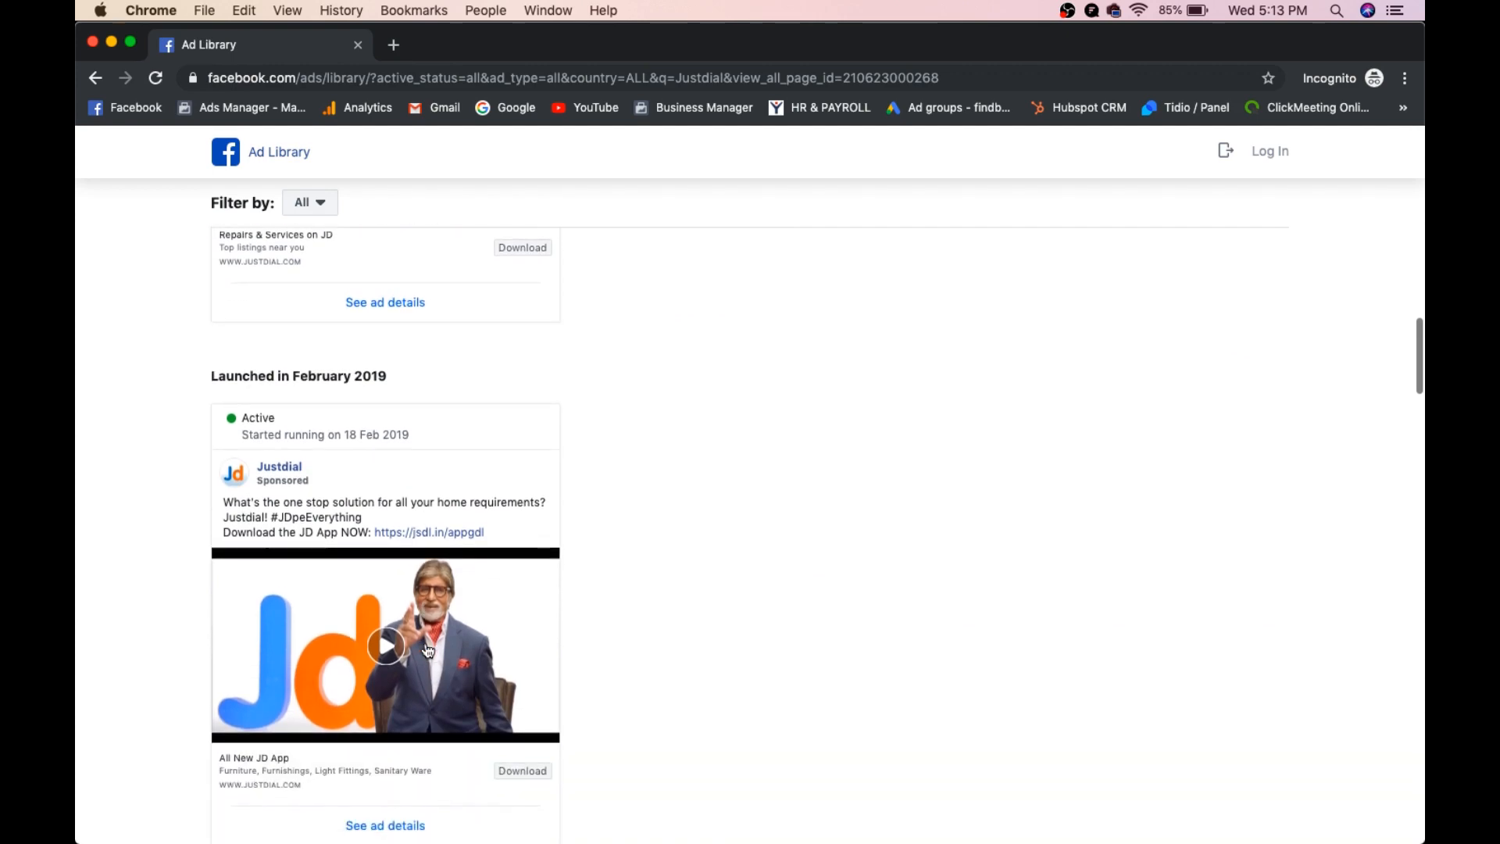
{"action": "scroll", "scroll_direction": "down", "scroll_amount": 3}
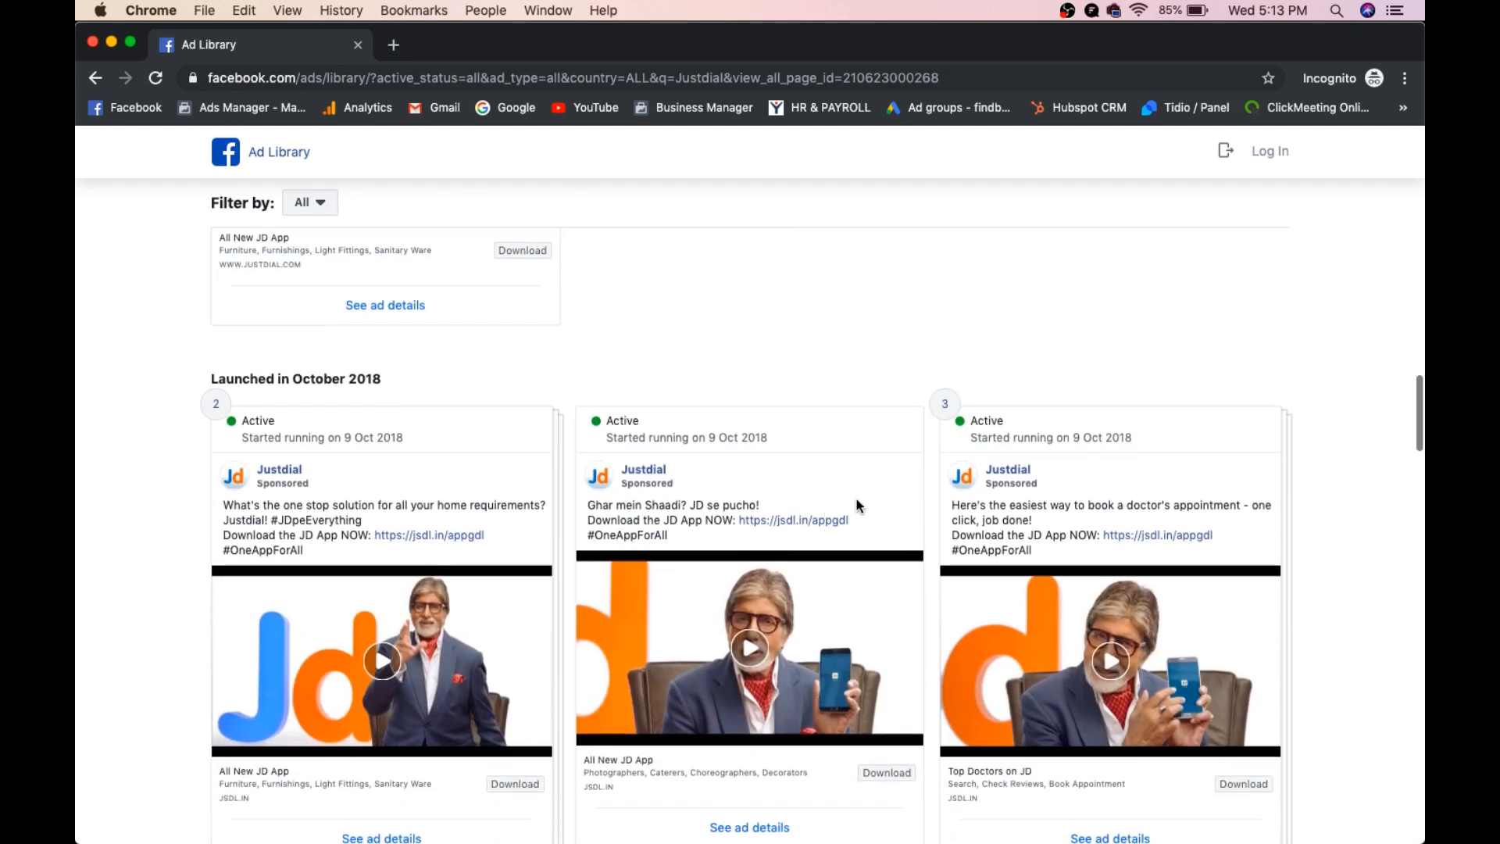
{"action": "scroll", "scroll_direction": "down", "scroll_amount": 3}
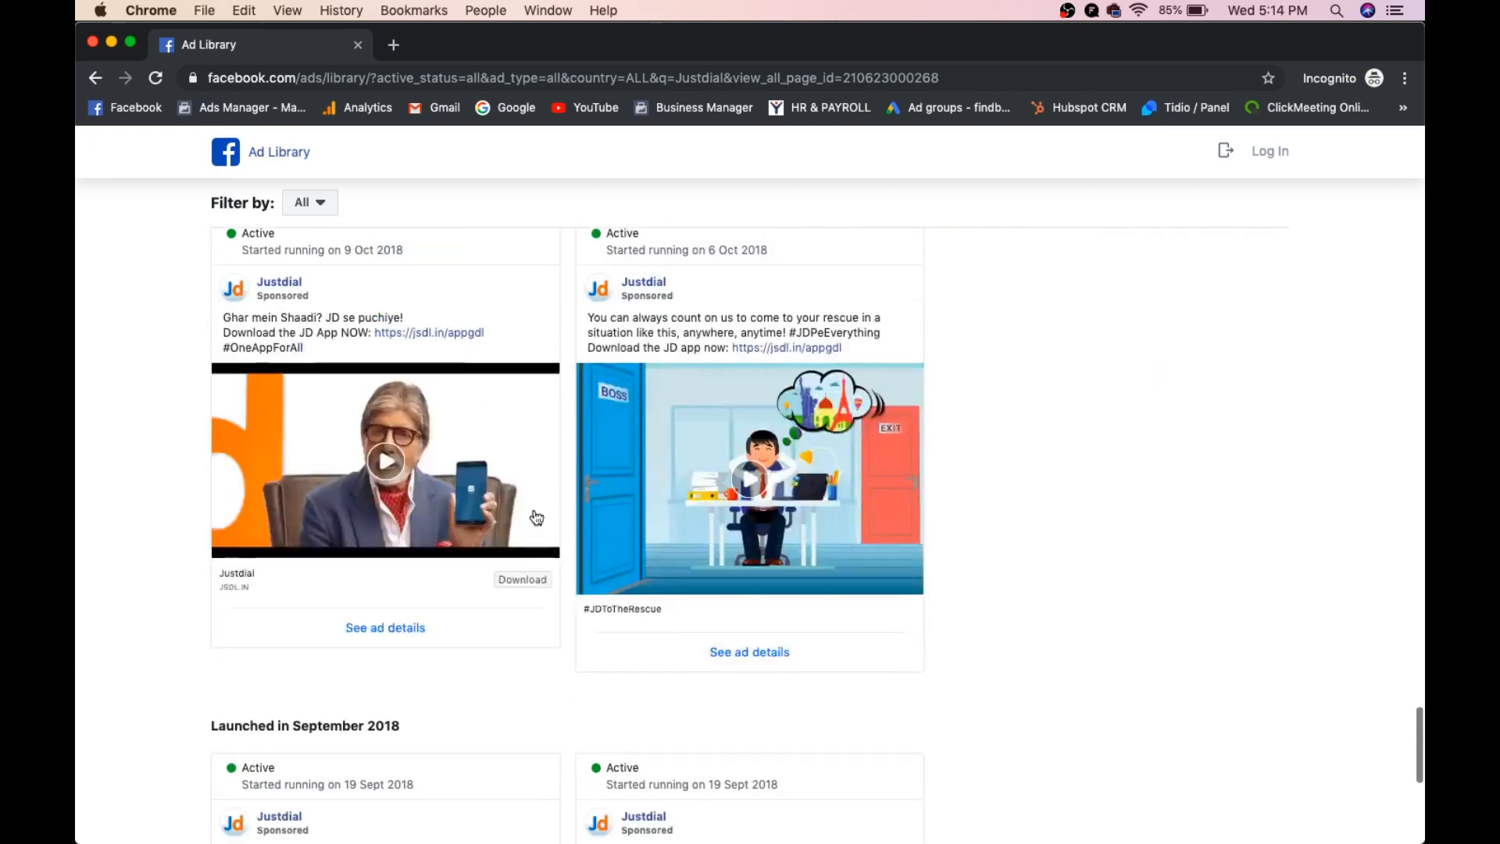
{"action": "scroll", "scroll_direction": "down", "scroll_amount": 3}
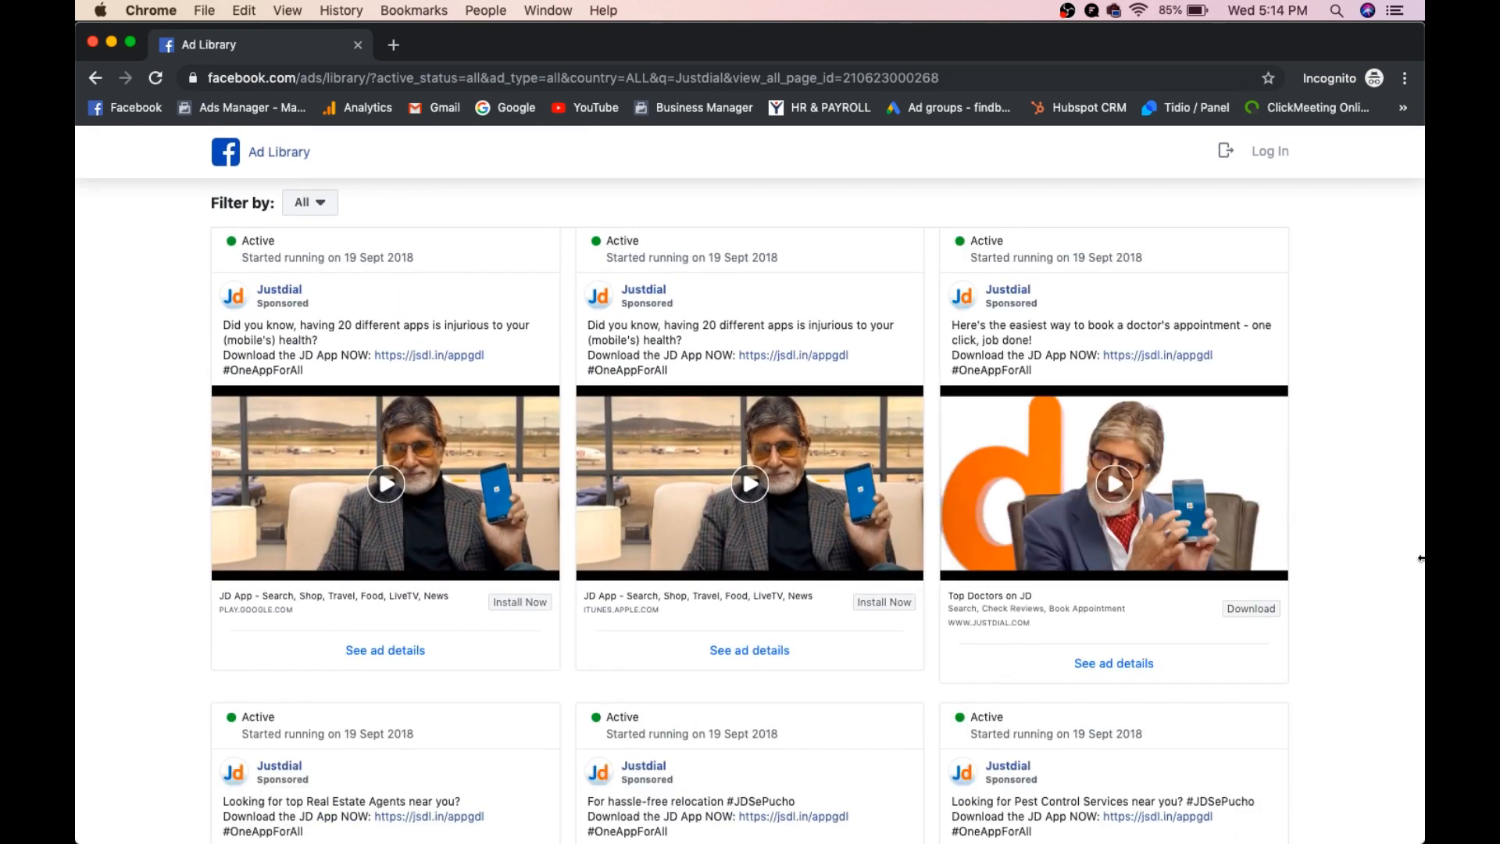
{"action": "scroll", "scroll_direction": "down", "scroll_amount": 3}
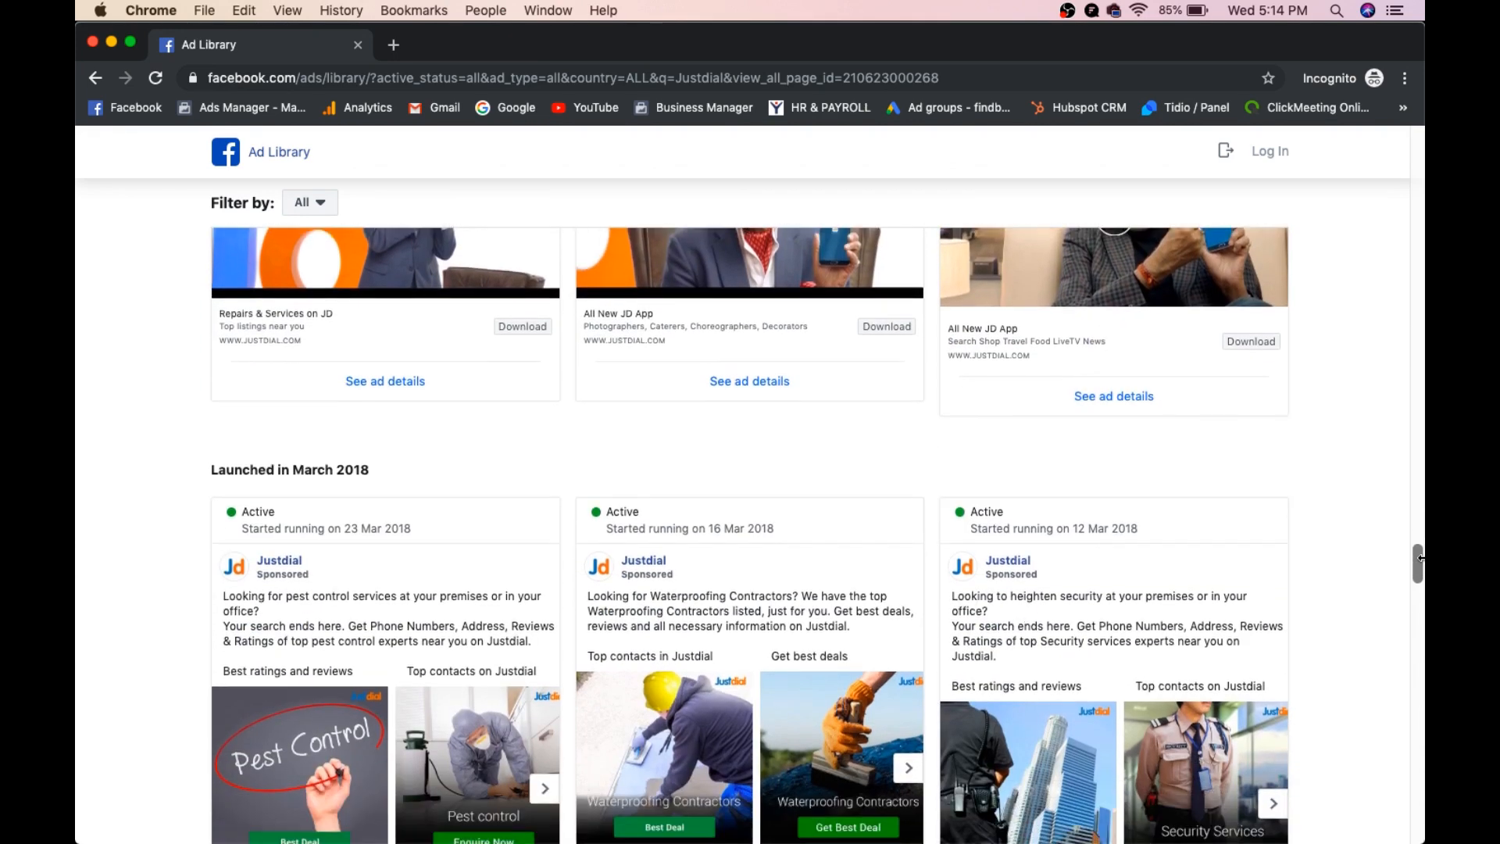
{"action": "scroll", "scroll_direction": "down", "scroll_amount": 3}
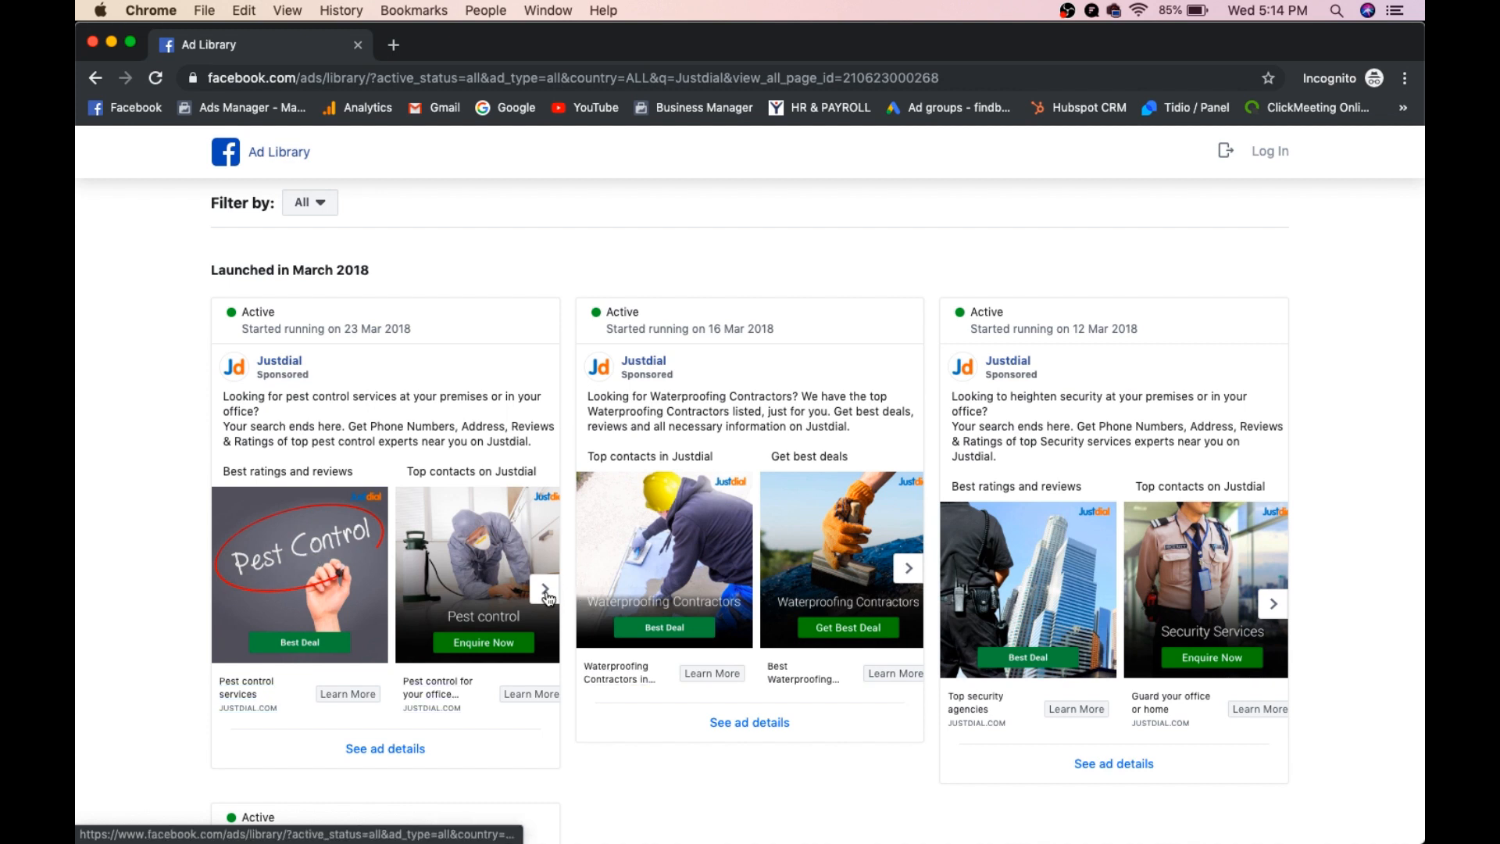
{"action": "left_click", "coordinate": [545, 591]}
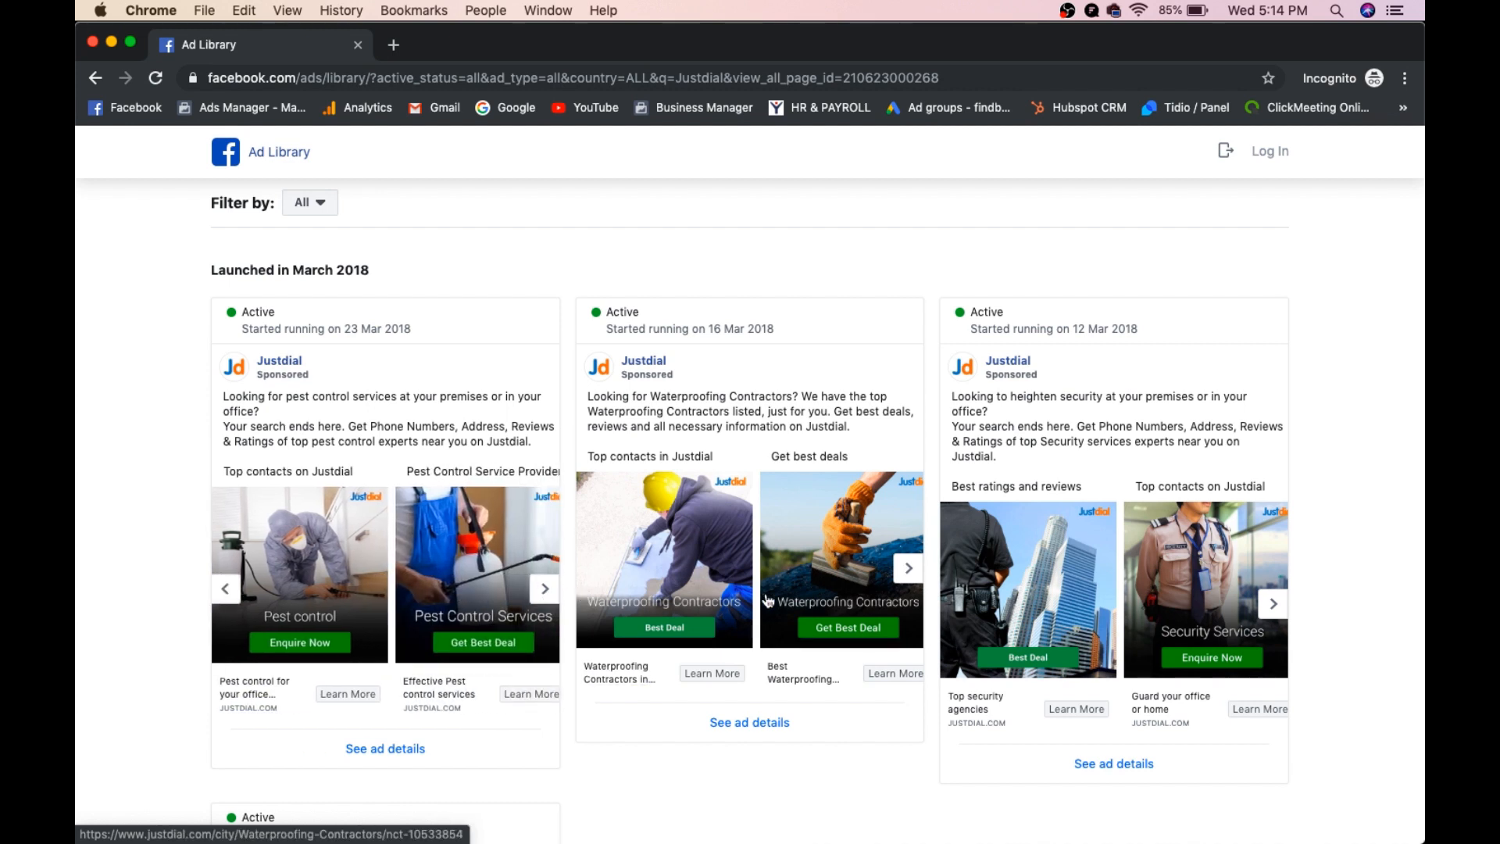
{"action": "scroll", "scroll_direction": "down", "scroll_amount": 3}
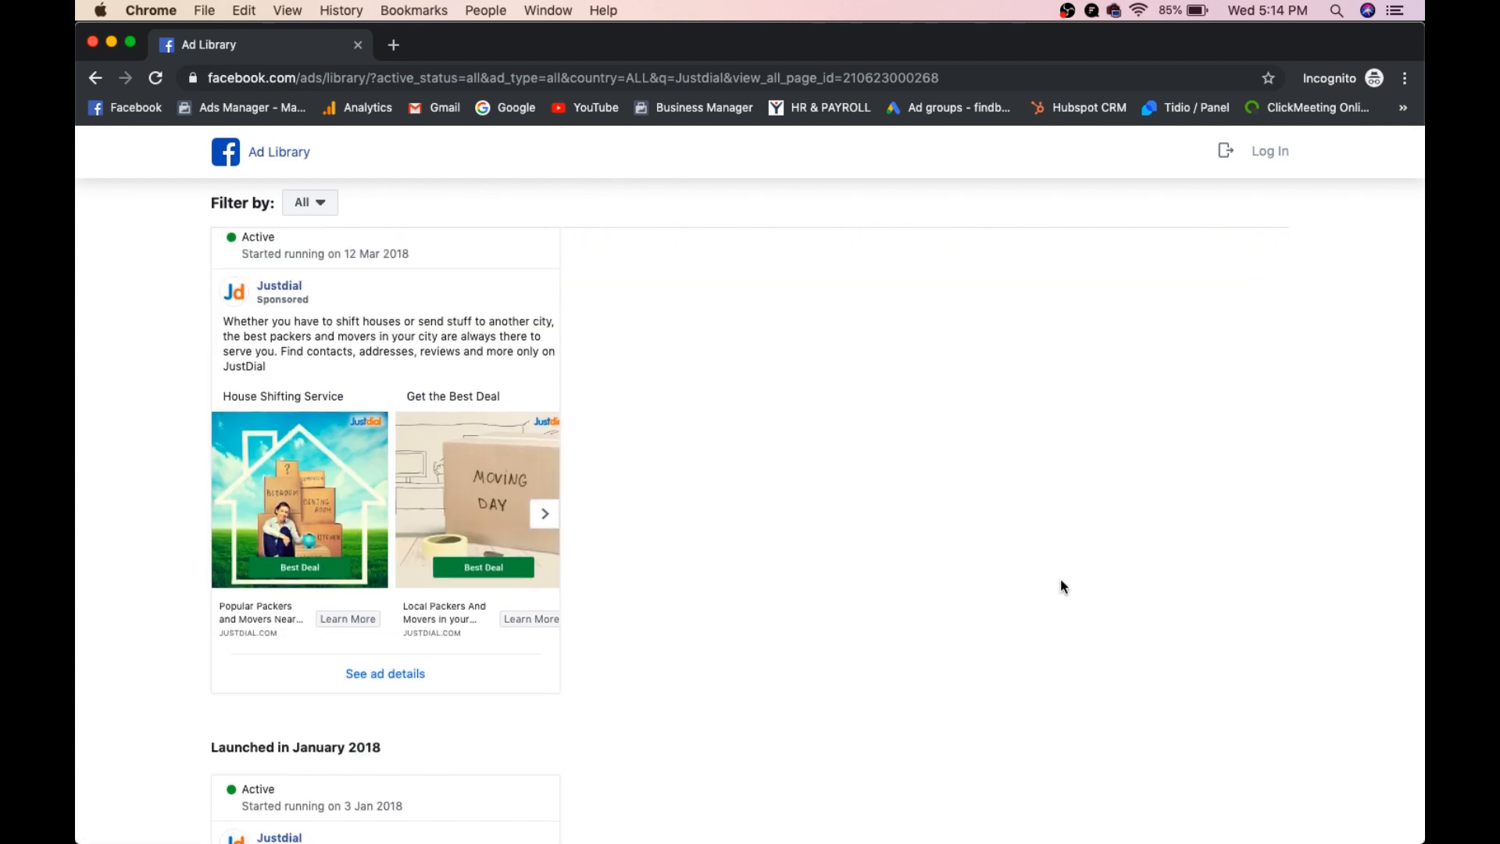
{"action": "scroll", "scroll_direction": "down", "scroll_amount": 3}
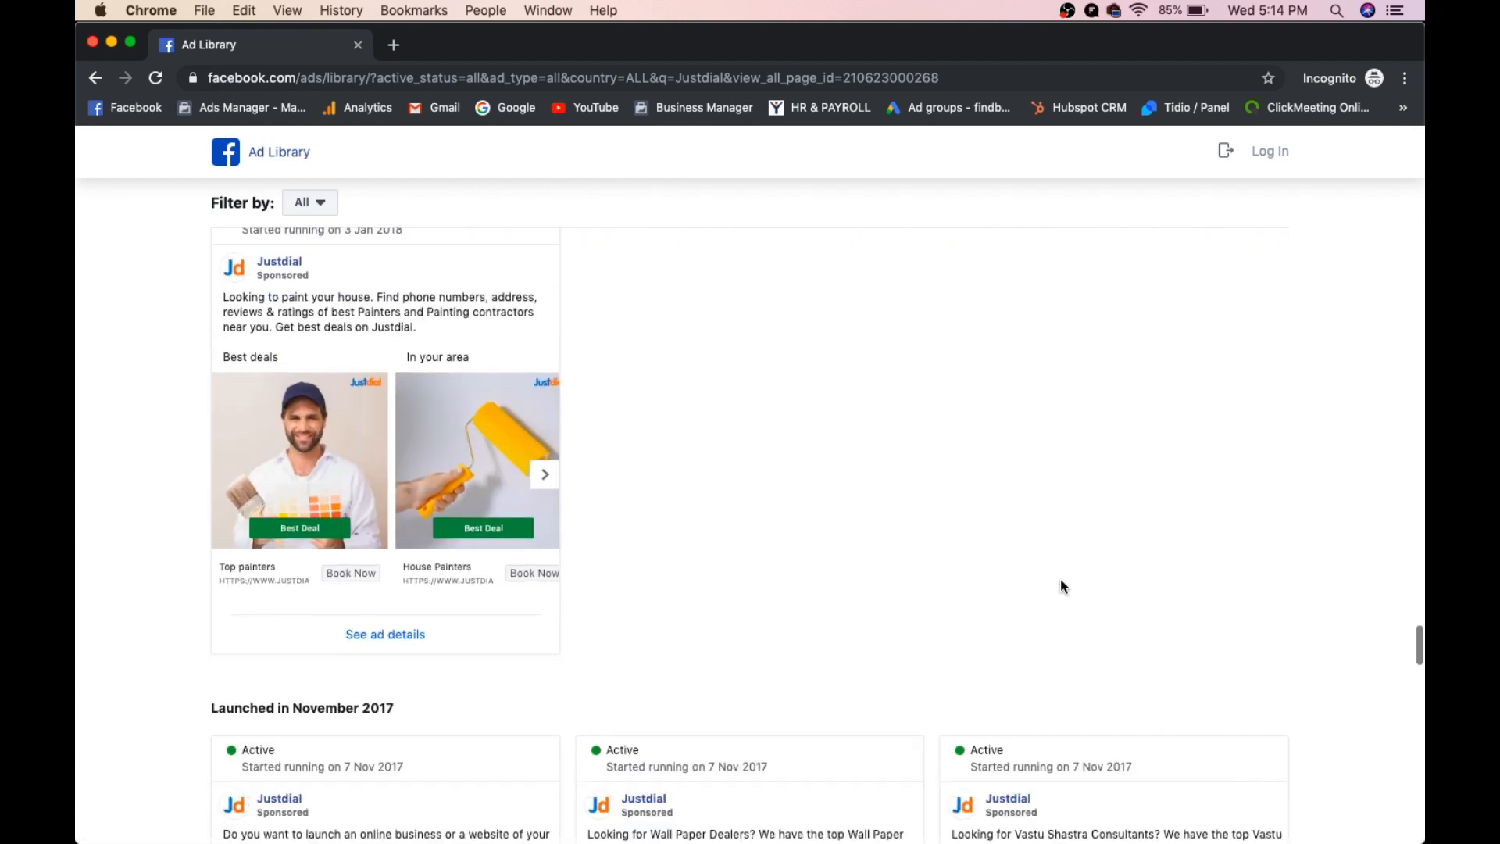
{"action": "scroll", "scroll_direction": "down", "scroll_amount": 3}
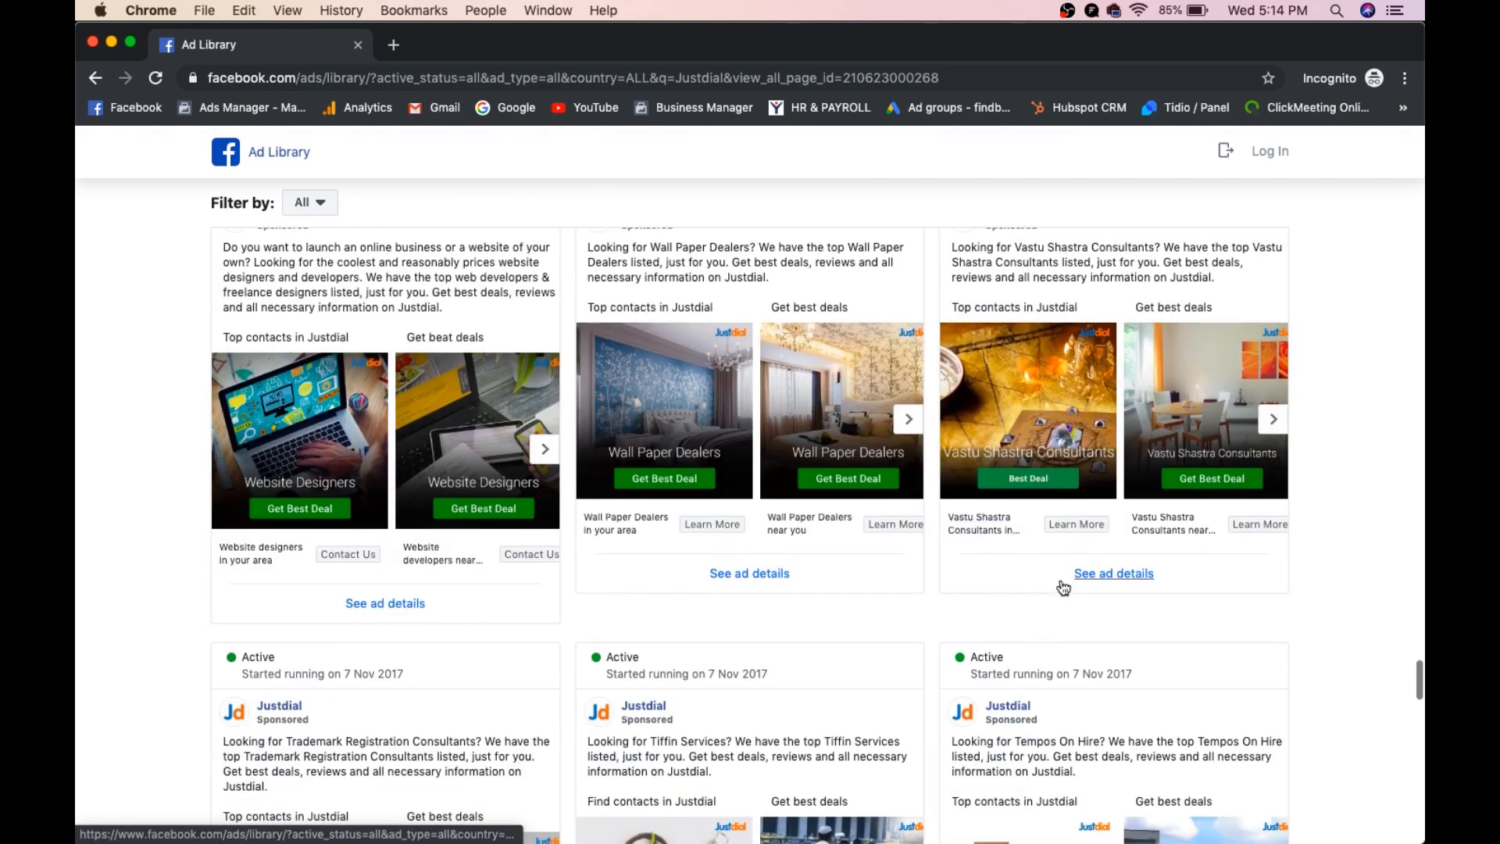
{"action": "scroll", "scroll_direction": "down", "scroll_amount": 3}
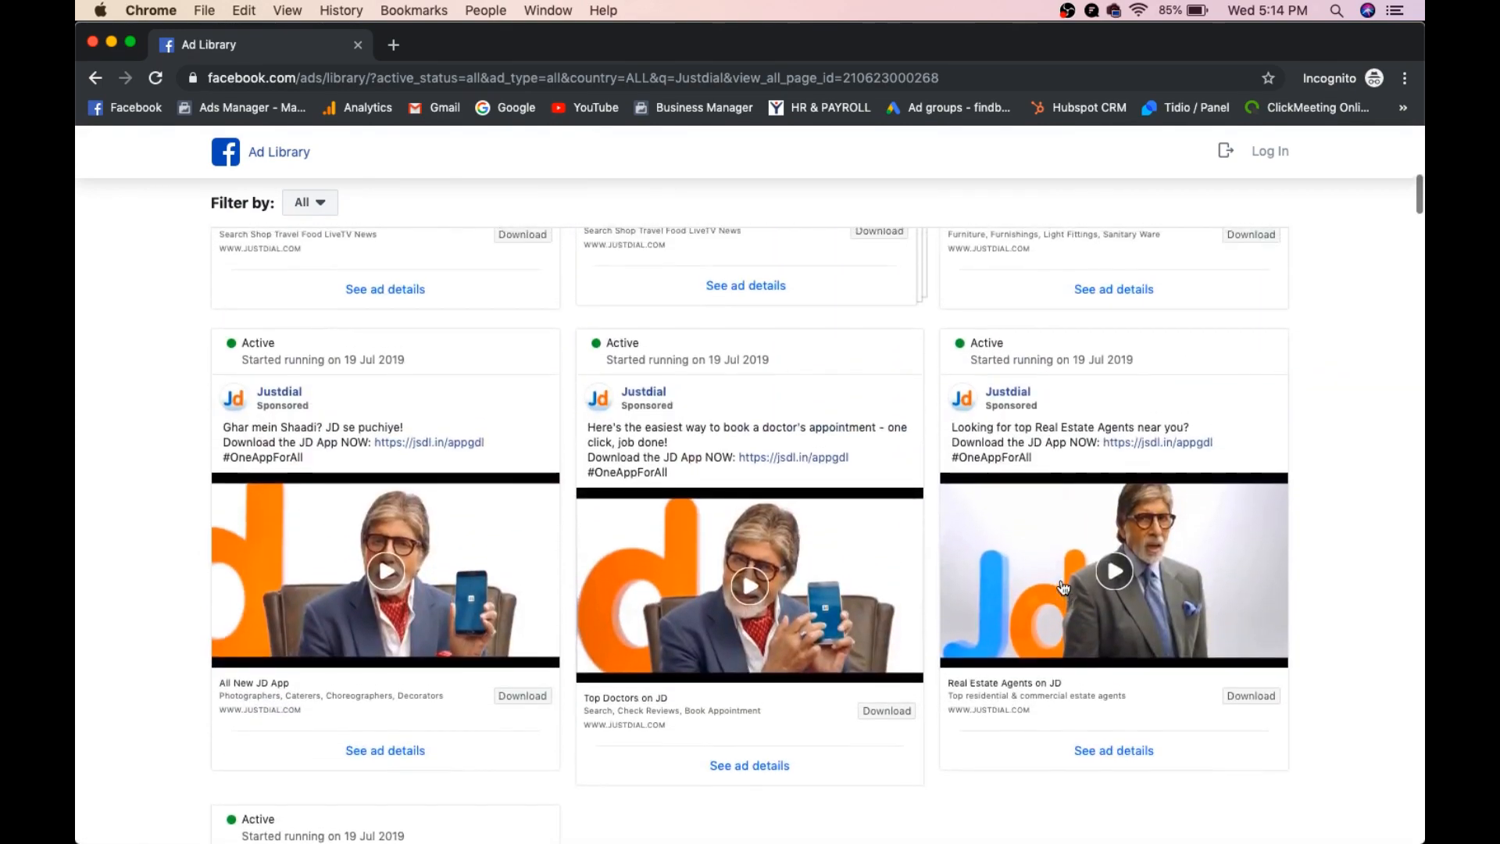
{"action": "scroll", "scroll_direction": "up", "scroll_amount": 3}
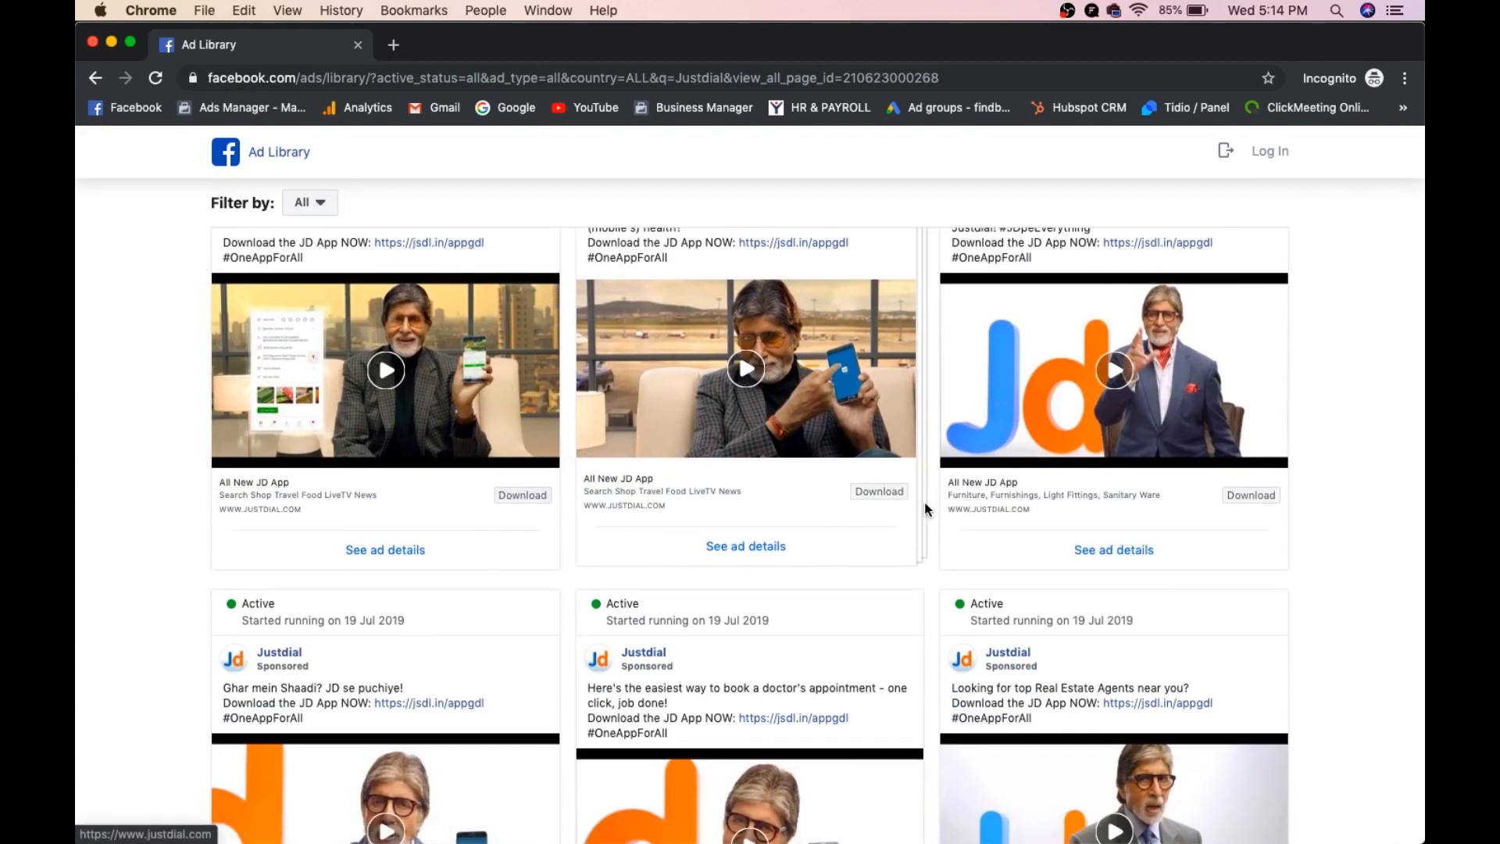
{"action": "scroll", "scroll_direction": "down", "scroll_amount": 3}
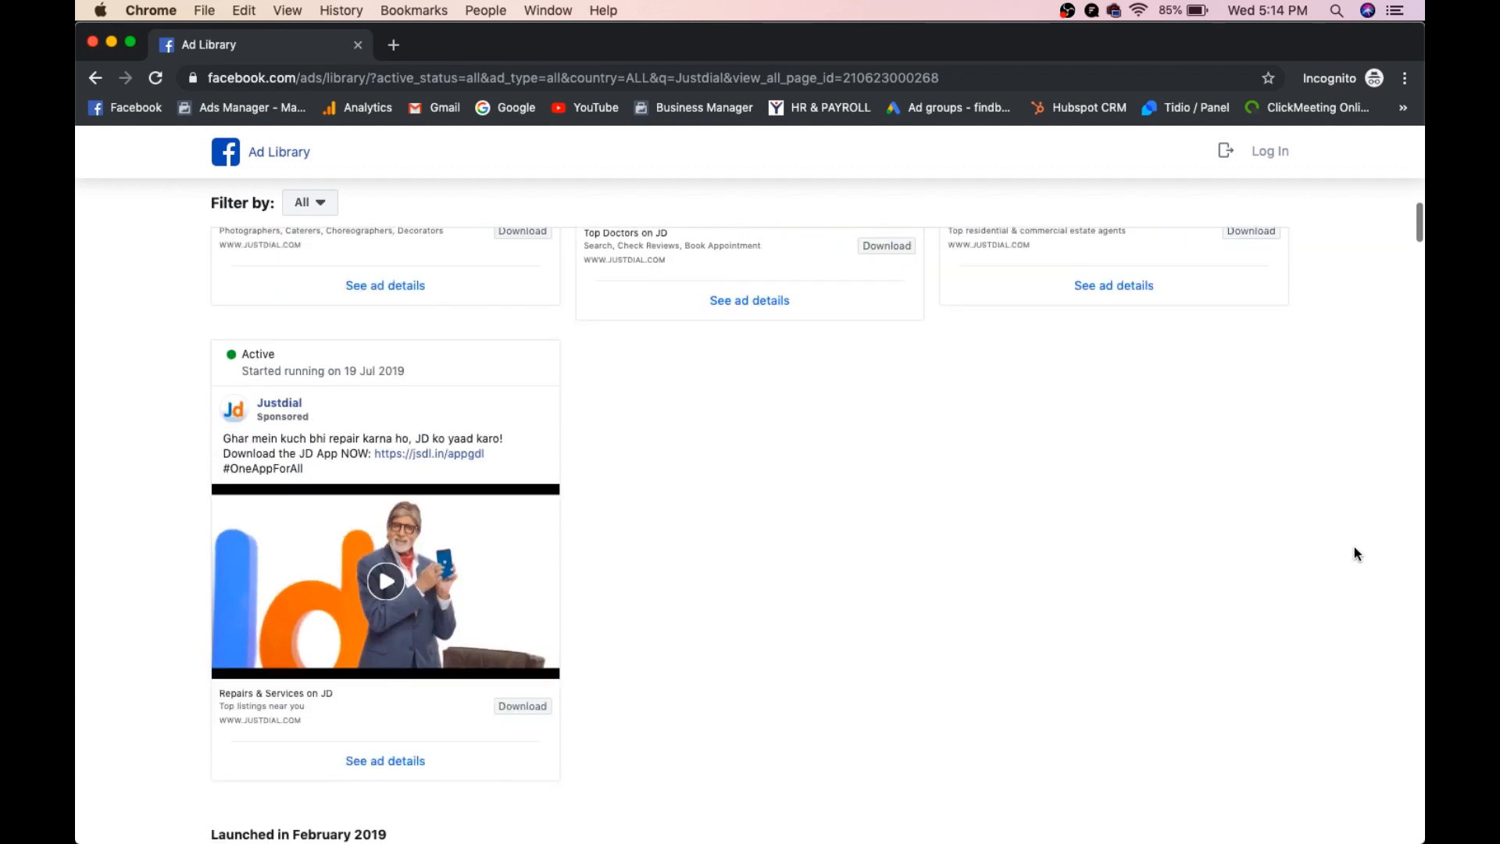
{"action": "mouse_move", "coordinate": [499, 732]}
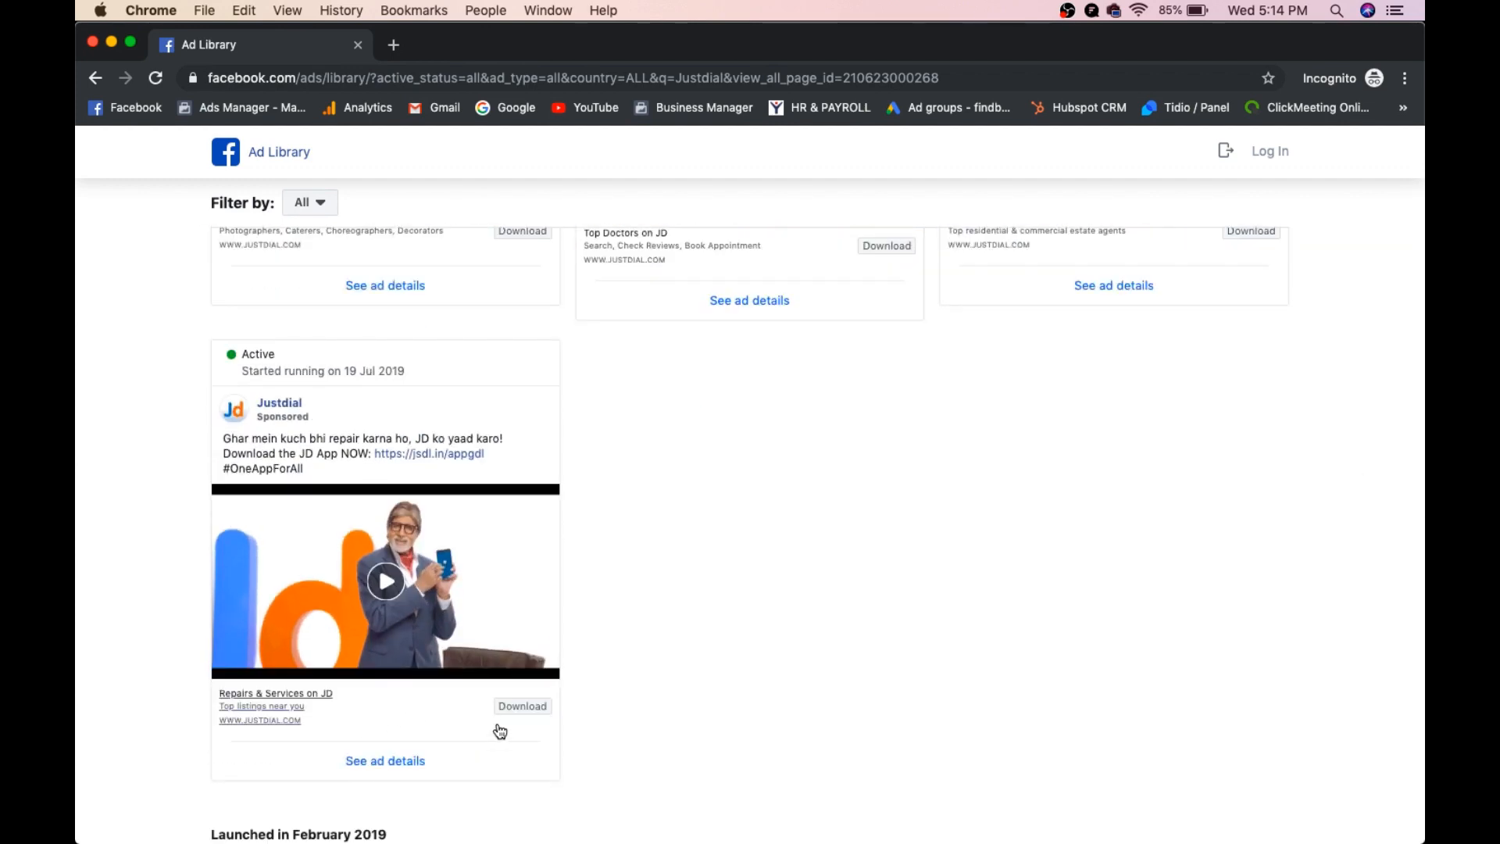
{"action": "scroll", "scroll_direction": "down", "scroll_amount": 3}
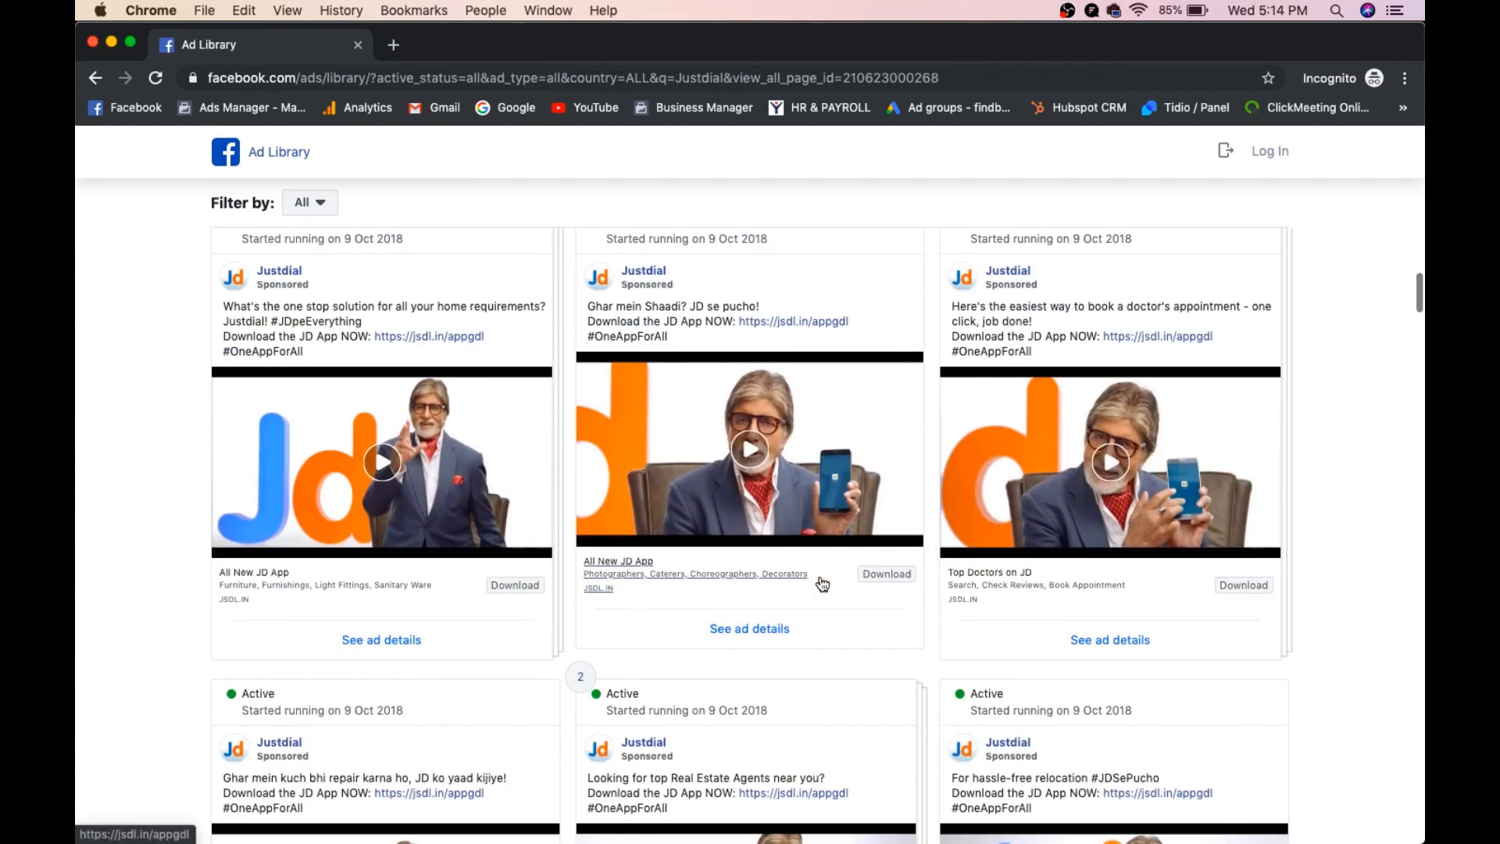
{"action": "scroll", "scroll_direction": "down", "scroll_amount": 3}
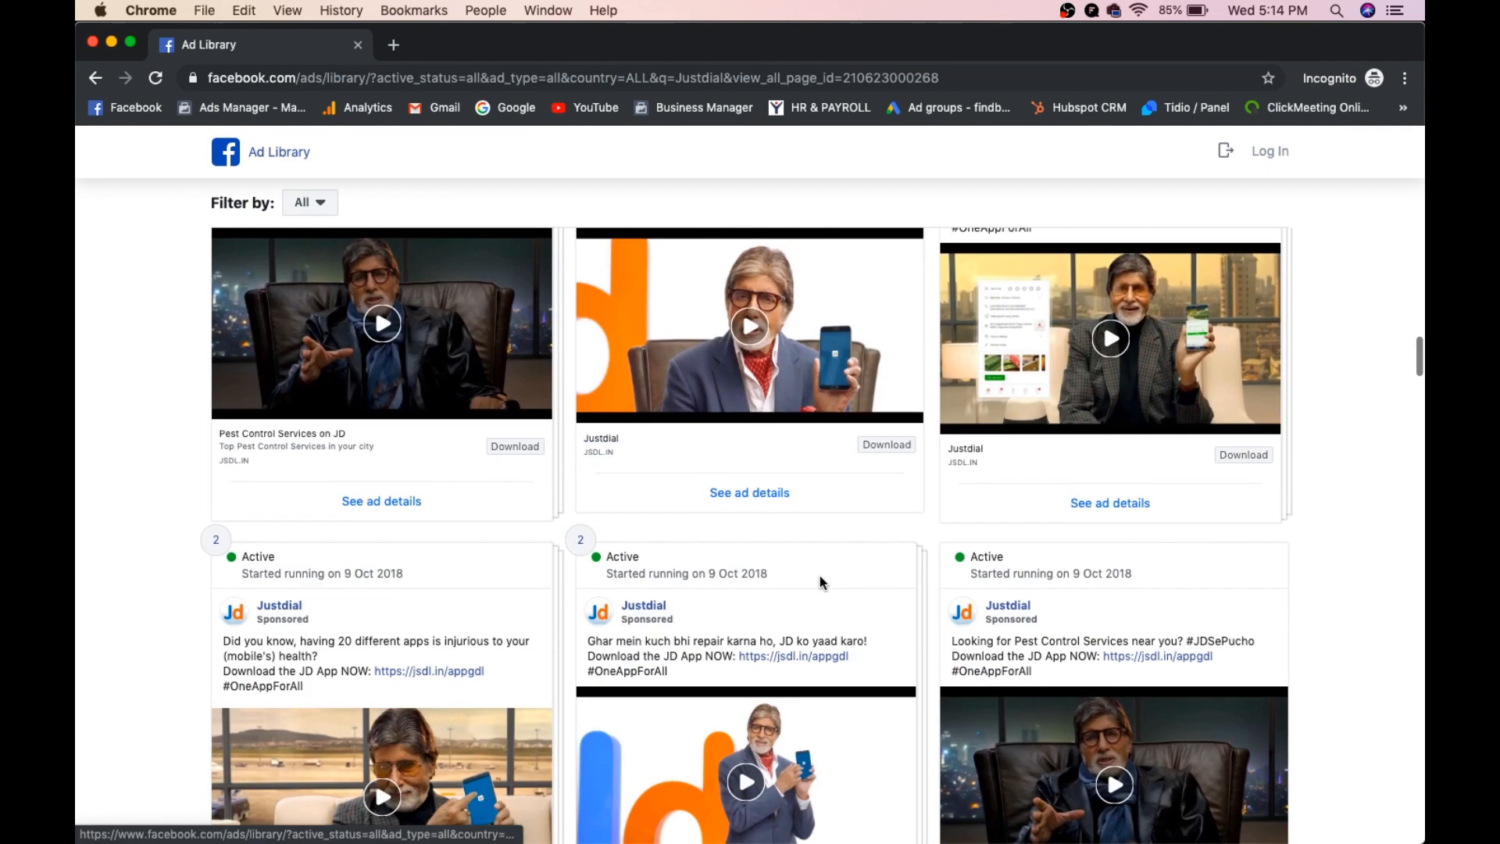
{"action": "scroll", "scroll_direction": "down", "scroll_amount": 3}
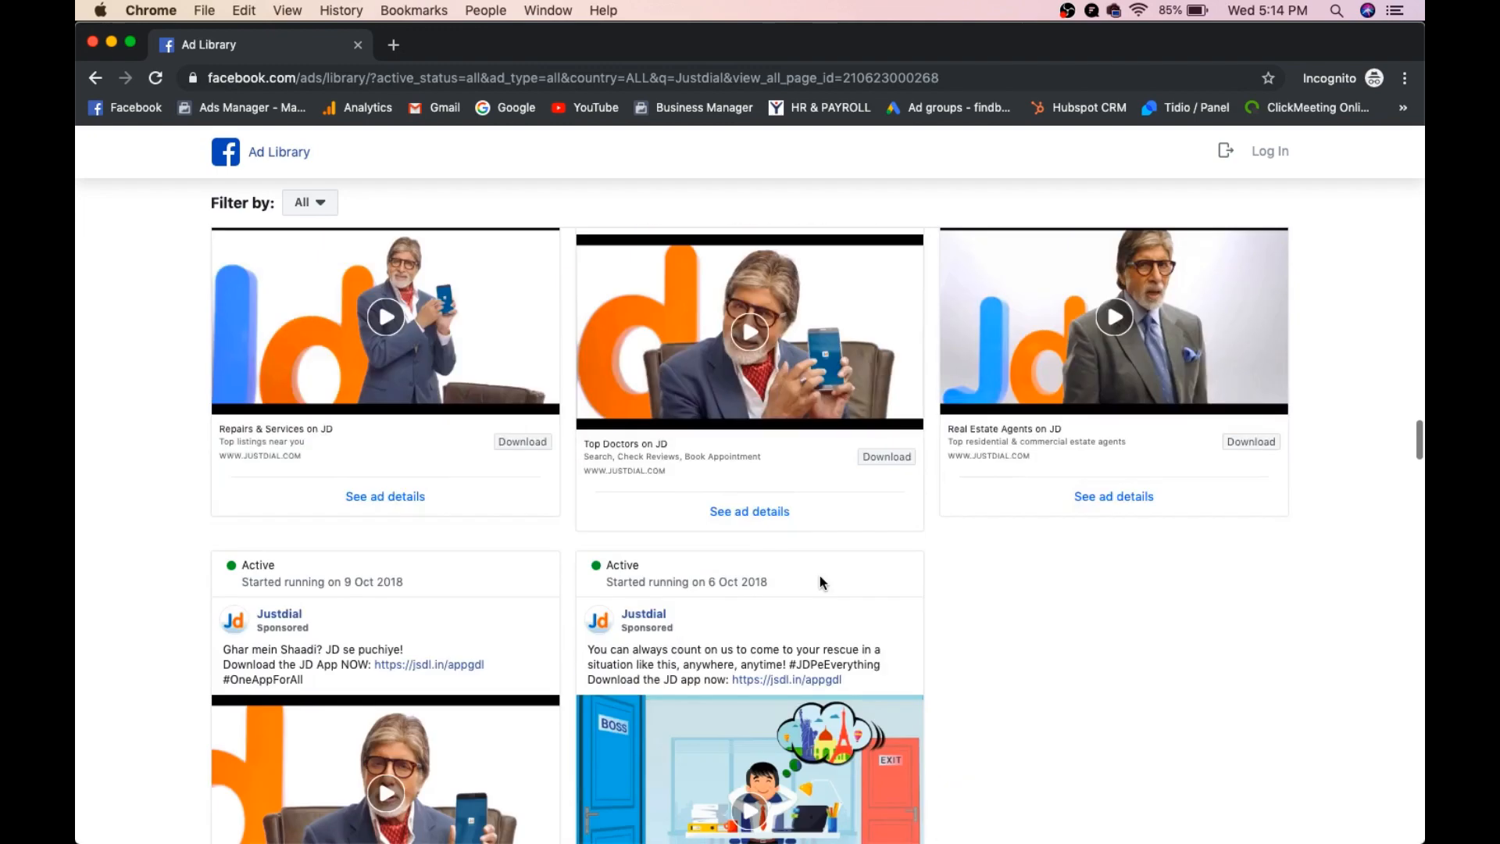
{"action": "scroll", "scroll_direction": "down", "scroll_amount": 3}
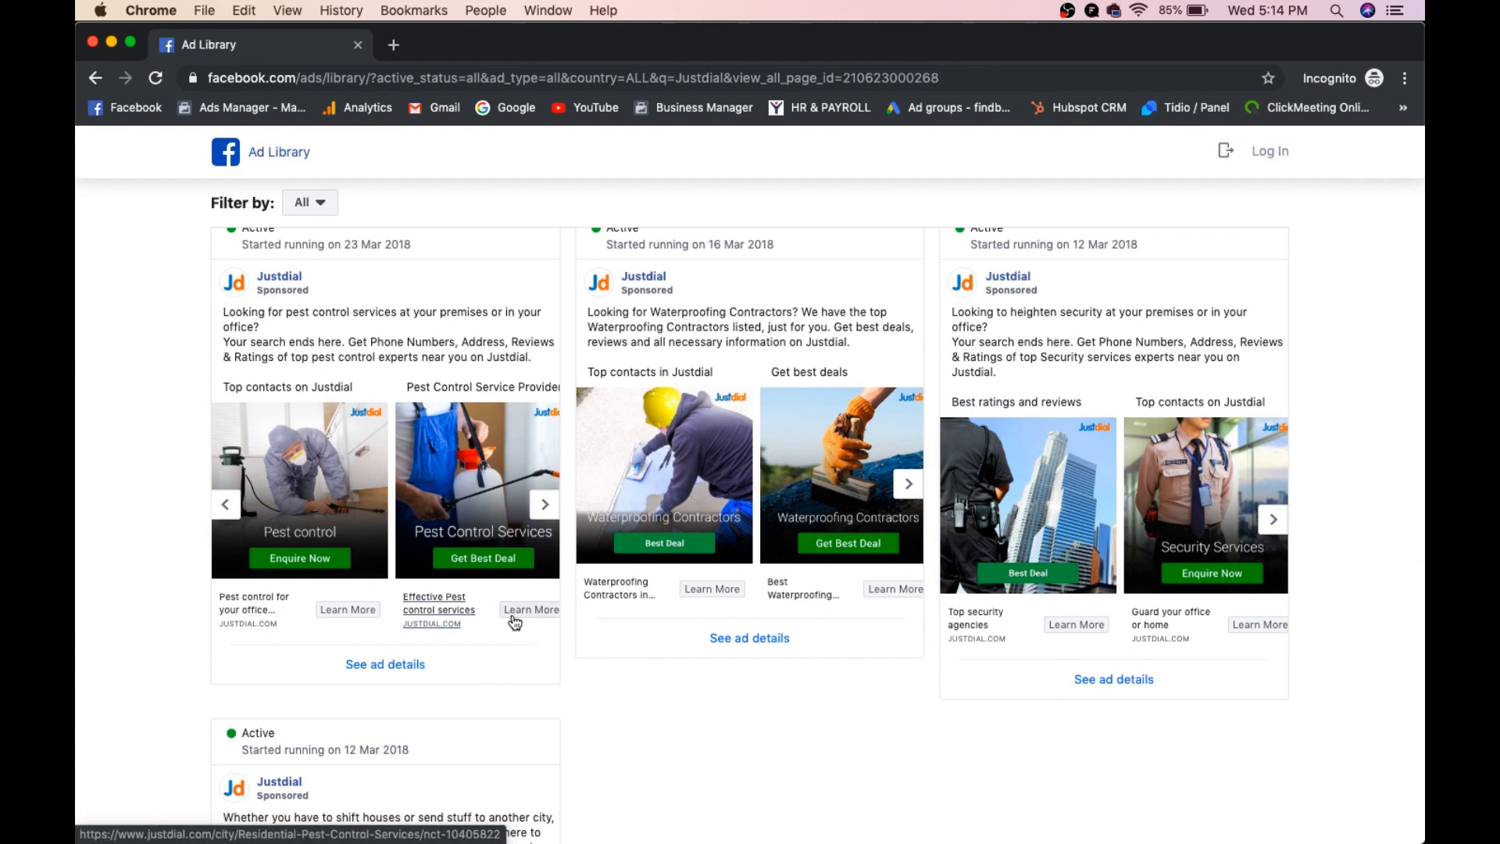
Open the pest control ad's Learn More link to the Washim pest control page
{"action": "left_click", "coordinate": [530, 609]}
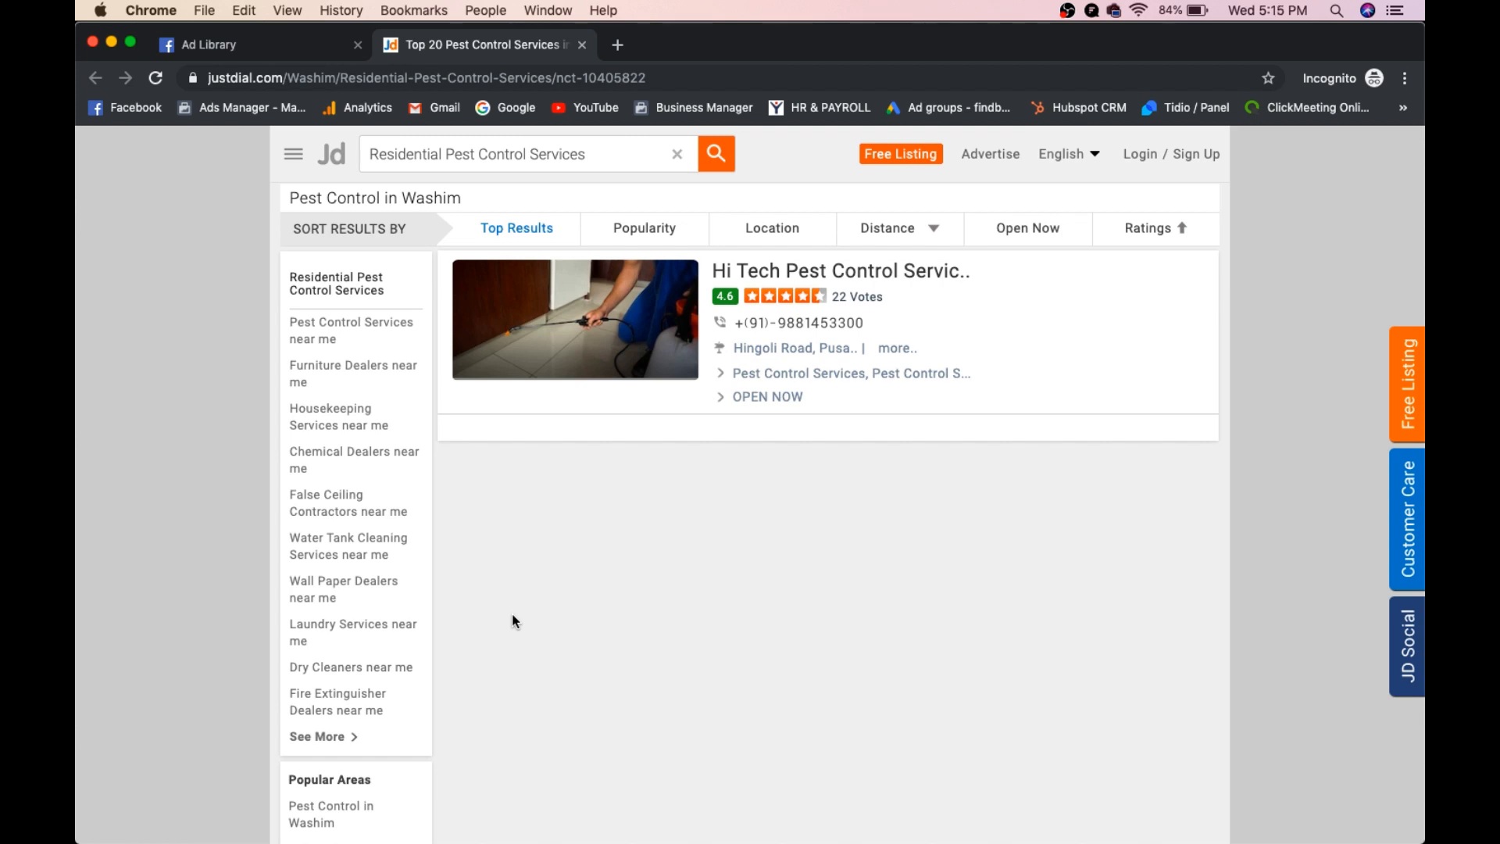
{"action": "mouse_move", "coordinate": [271, 66]}
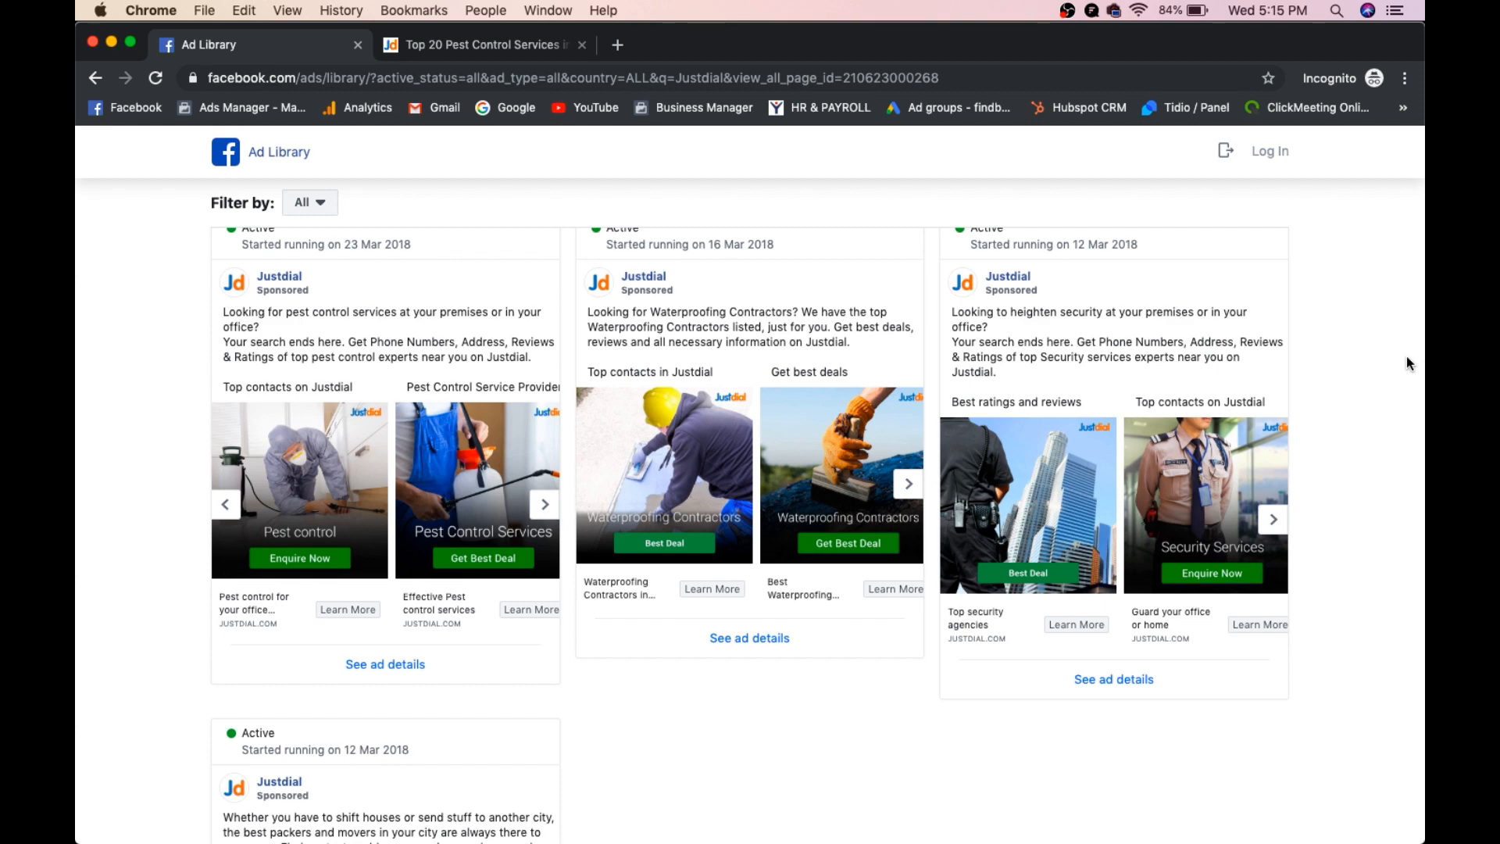
Scroll to the January 2018 painting ad and open its House Painters Book Now link
{"action": "scroll", "scroll_direction": "down", "scroll_amount": 3}
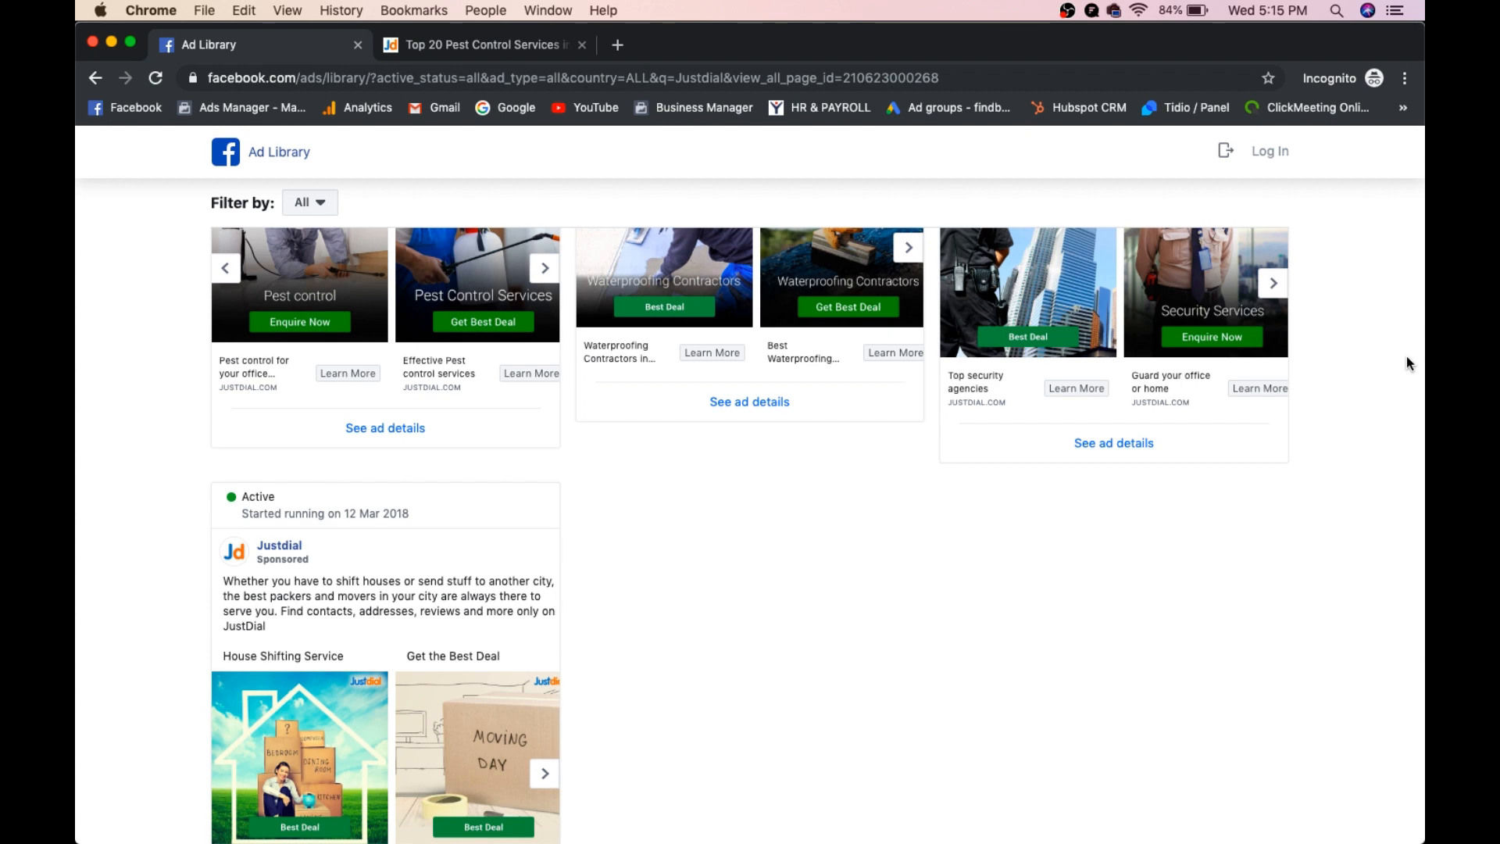
{"action": "scroll", "scroll_direction": "down", "scroll_amount": 3}
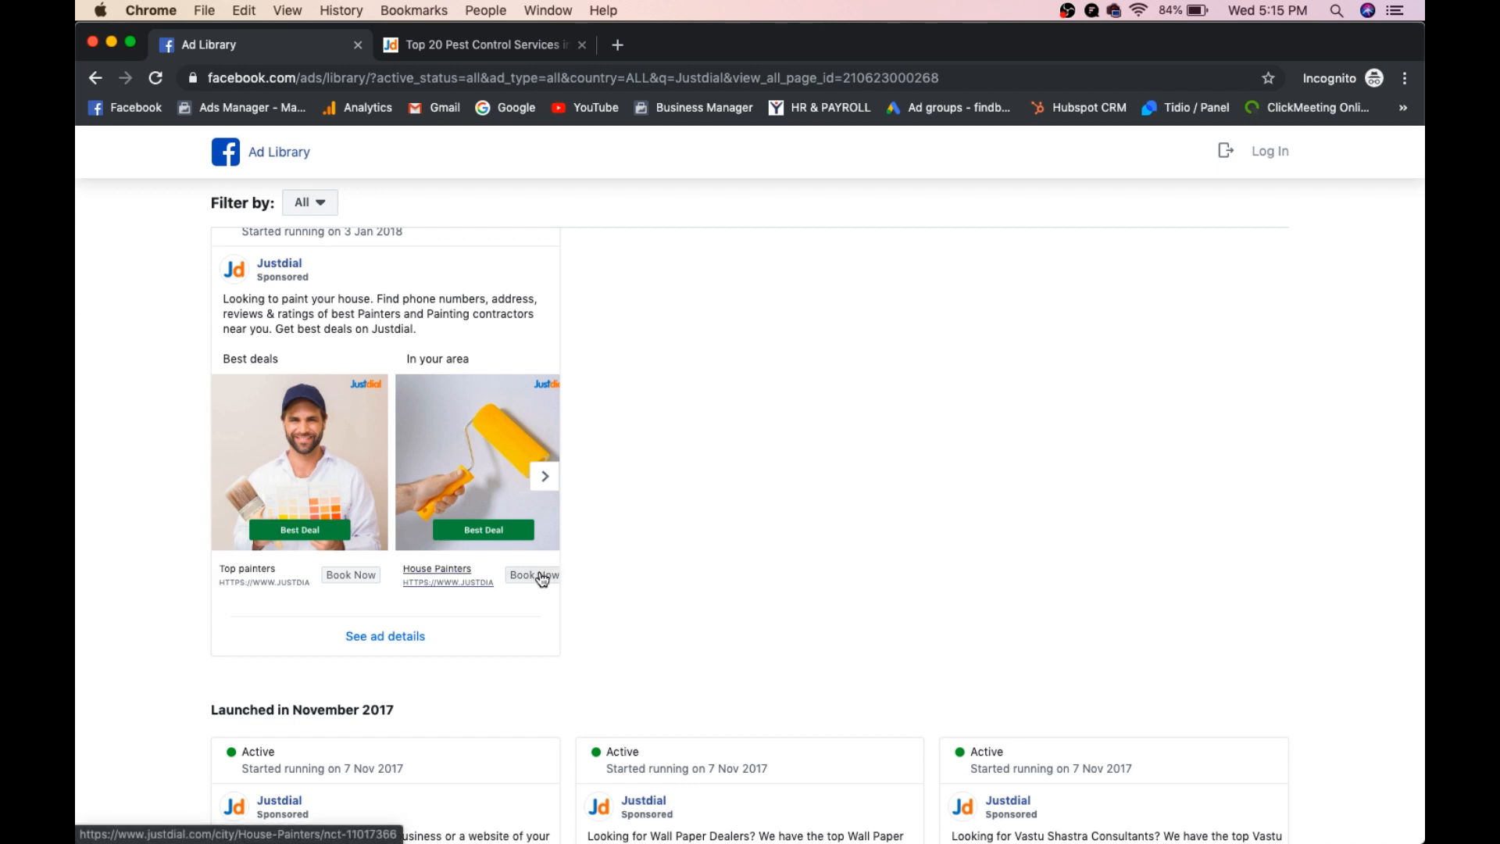
{"action": "left_click", "coordinate": [533, 576]}
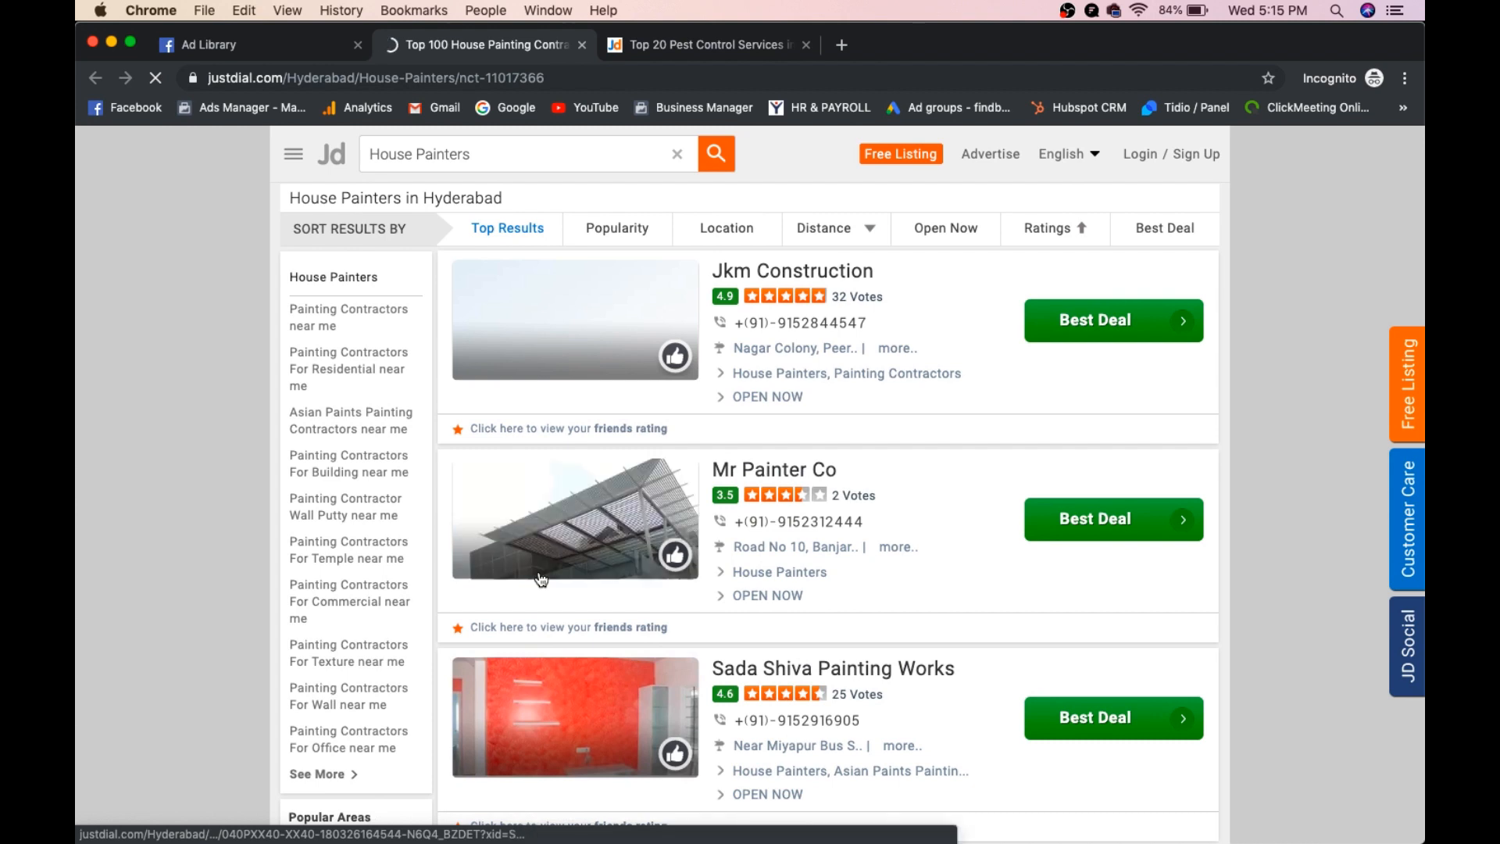